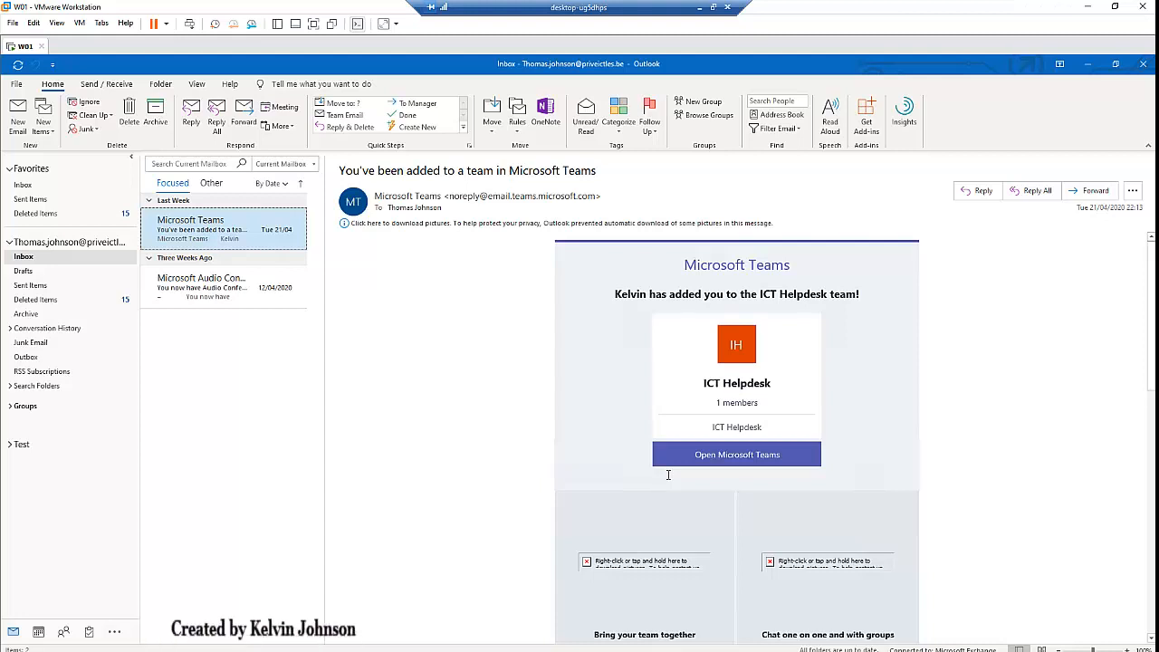
pyautogui.moveTo(534, 558)
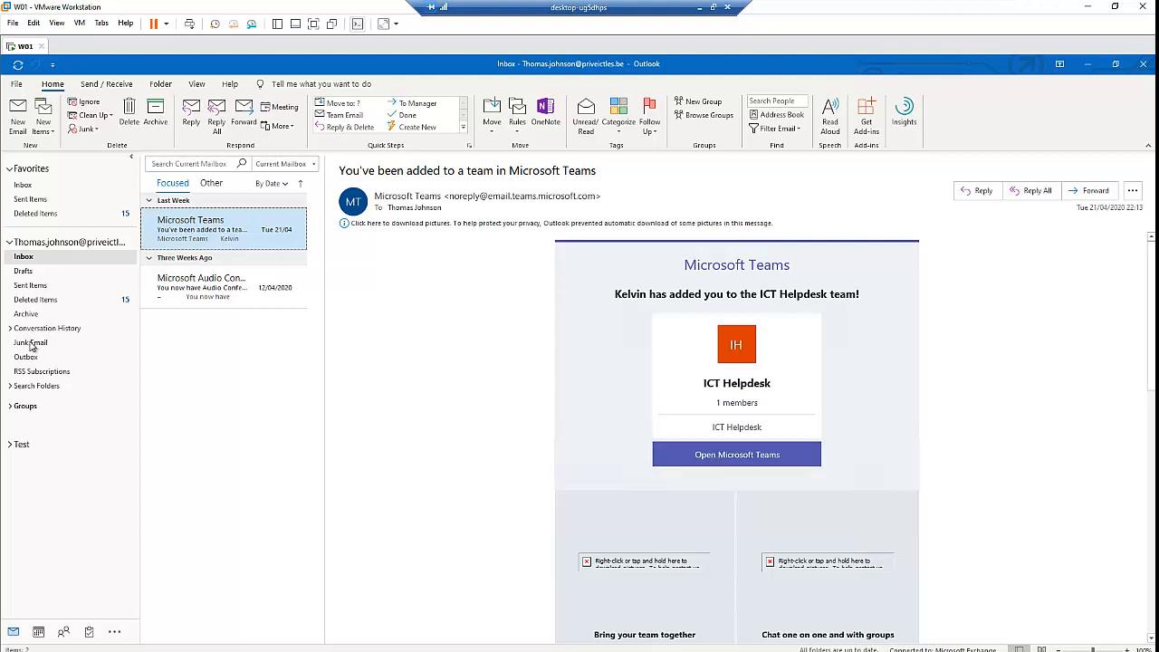
# Step: Show the empty Junk Email folder and the Junk menu's blocking choices
pyautogui.click(30, 342)
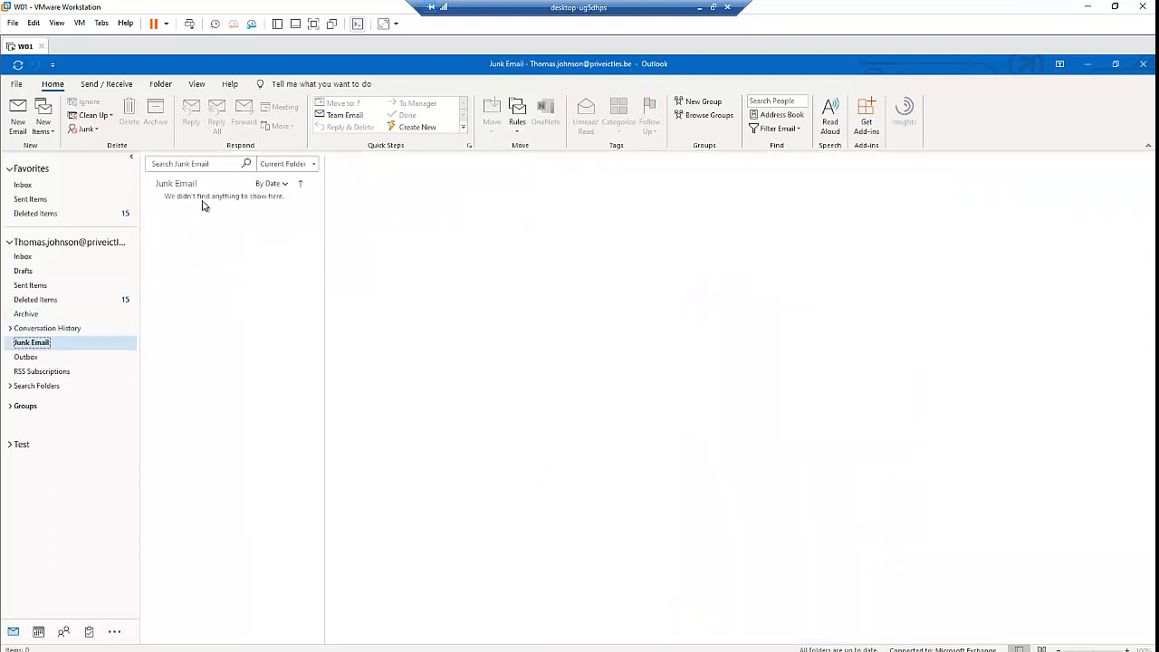
pyautogui.moveTo(218, 216)
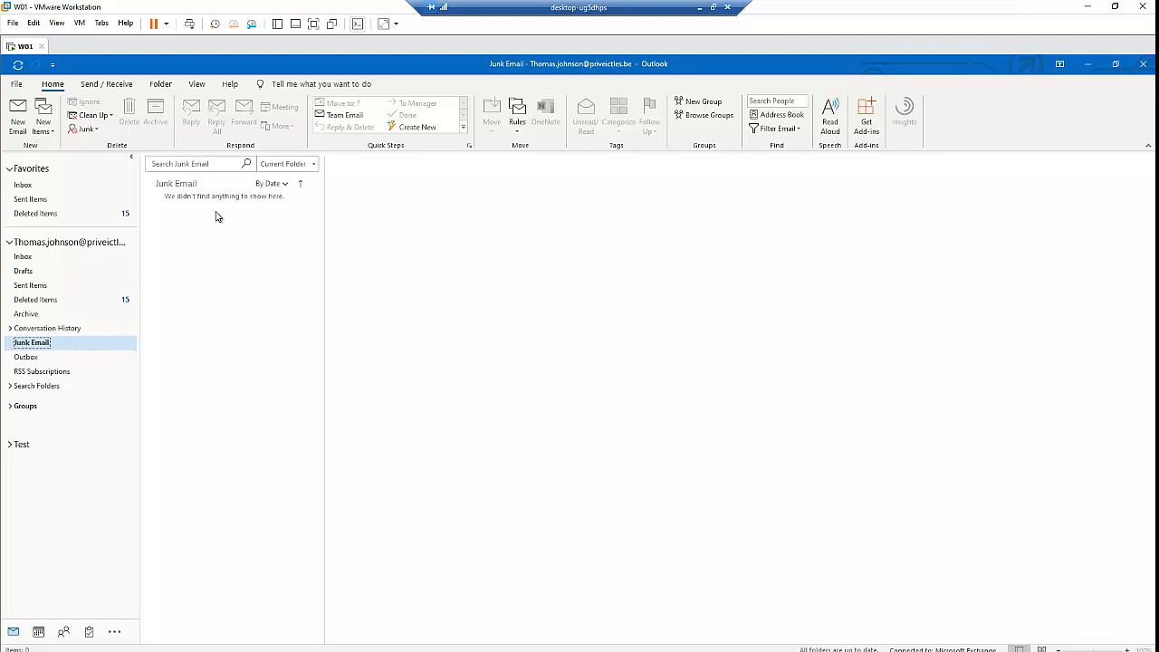
pyautogui.moveTo(91, 225)
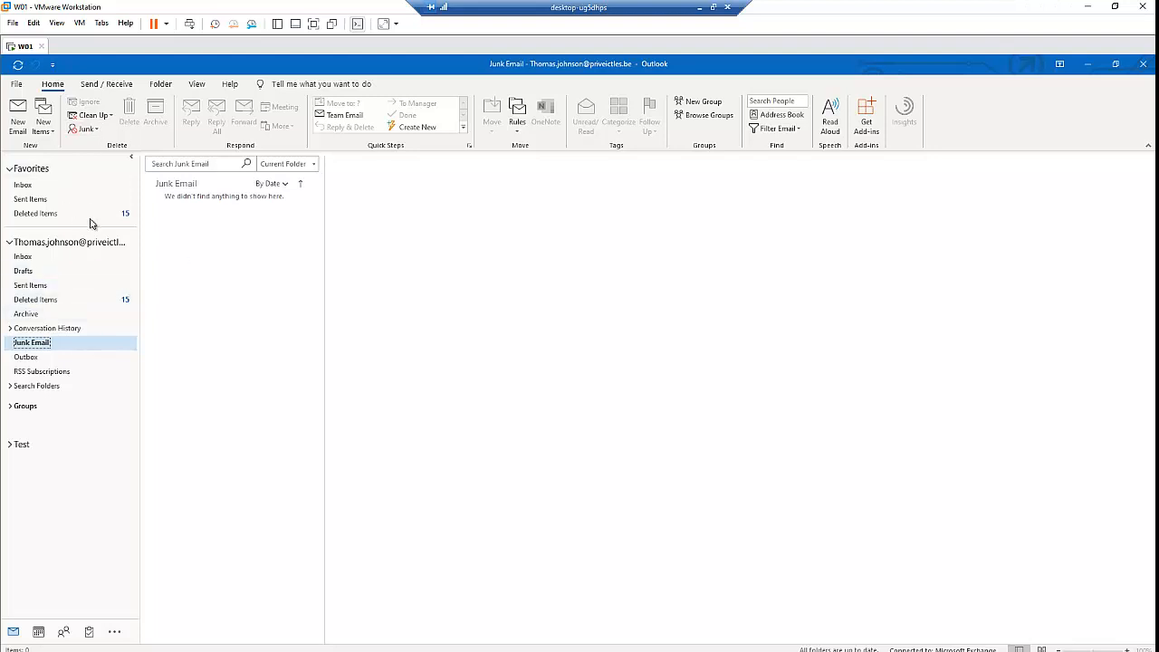
pyautogui.click(85, 127)
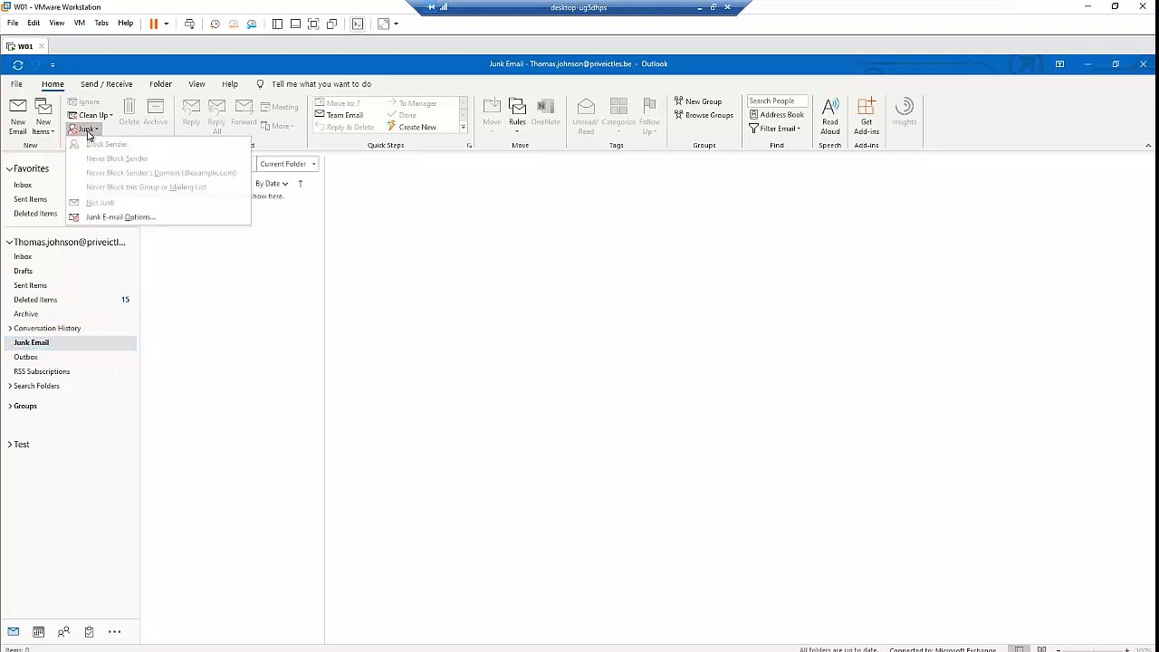
pyautogui.moveTo(136, 217)
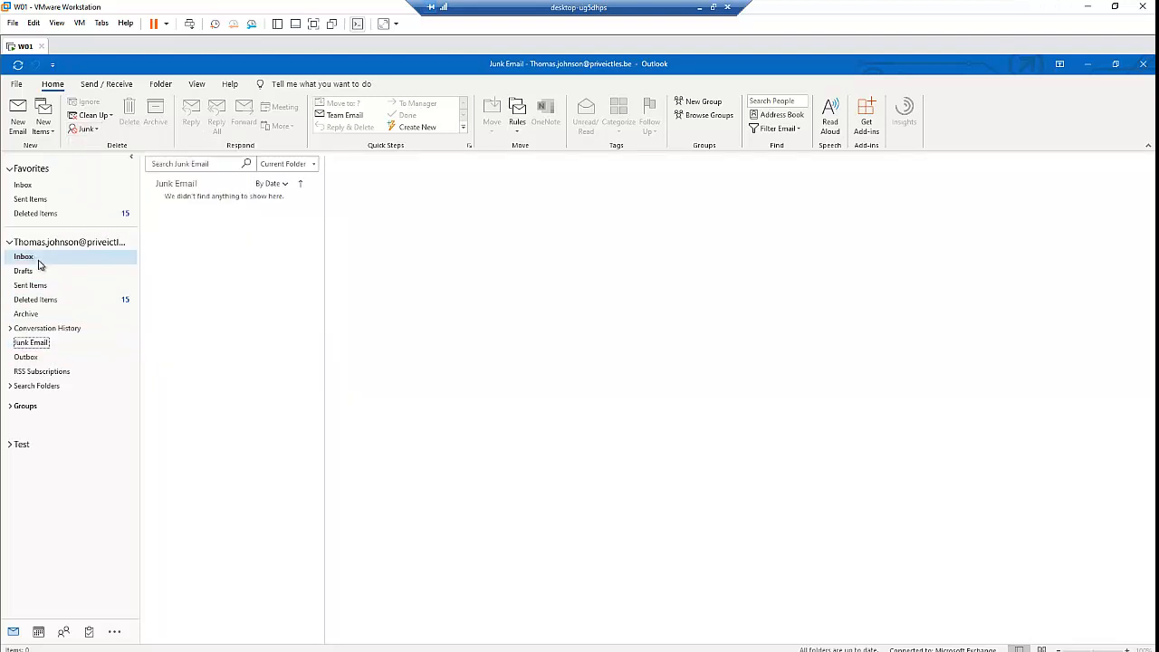
# Step: From the Inbox with the Microsoft Teams message selected, bring up Junk E-mail Options
pyautogui.click(24, 258)
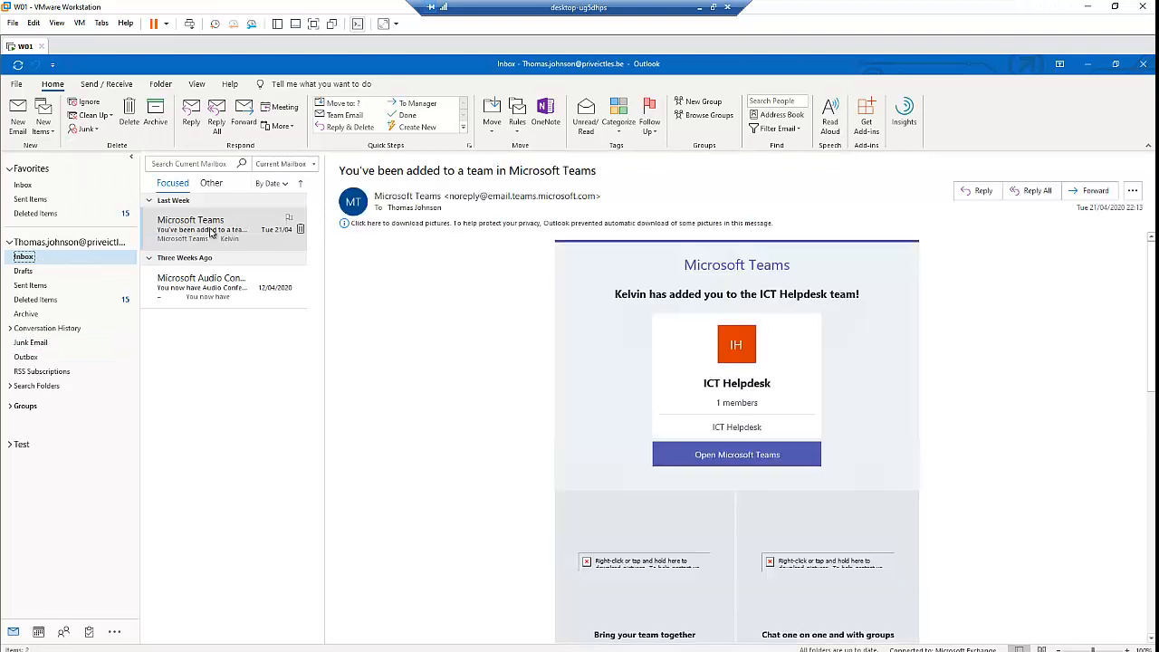
pyautogui.click(208, 229)
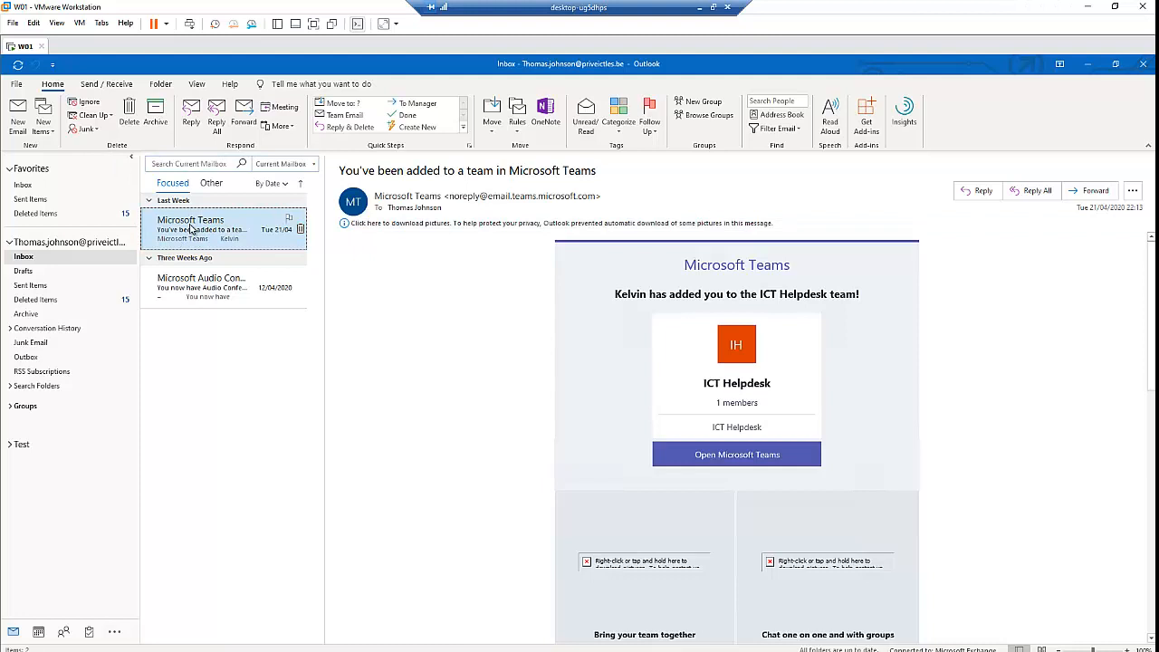
pyautogui.click(87, 128)
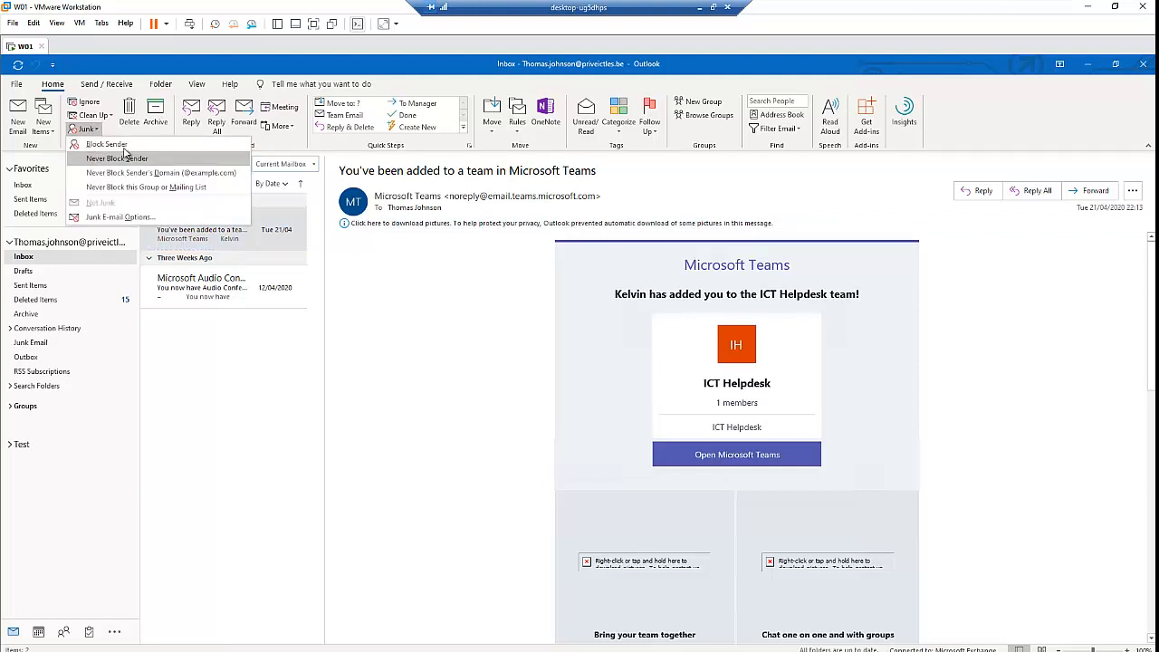
pyautogui.moveTo(105, 145)
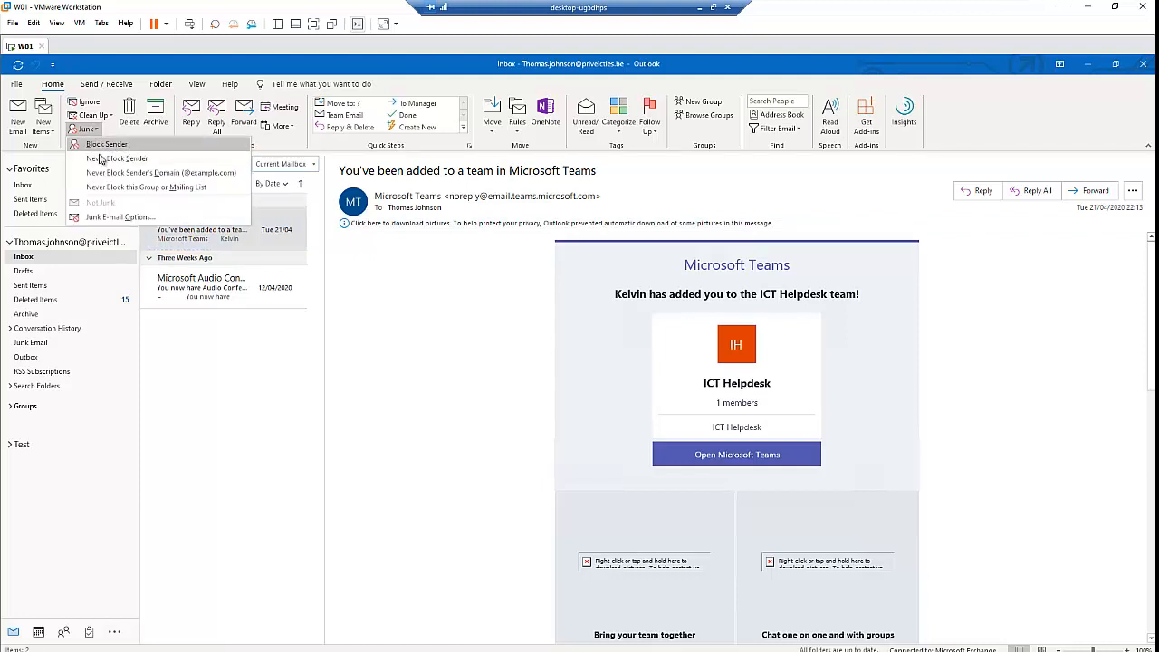
pyautogui.moveTo(162, 174)
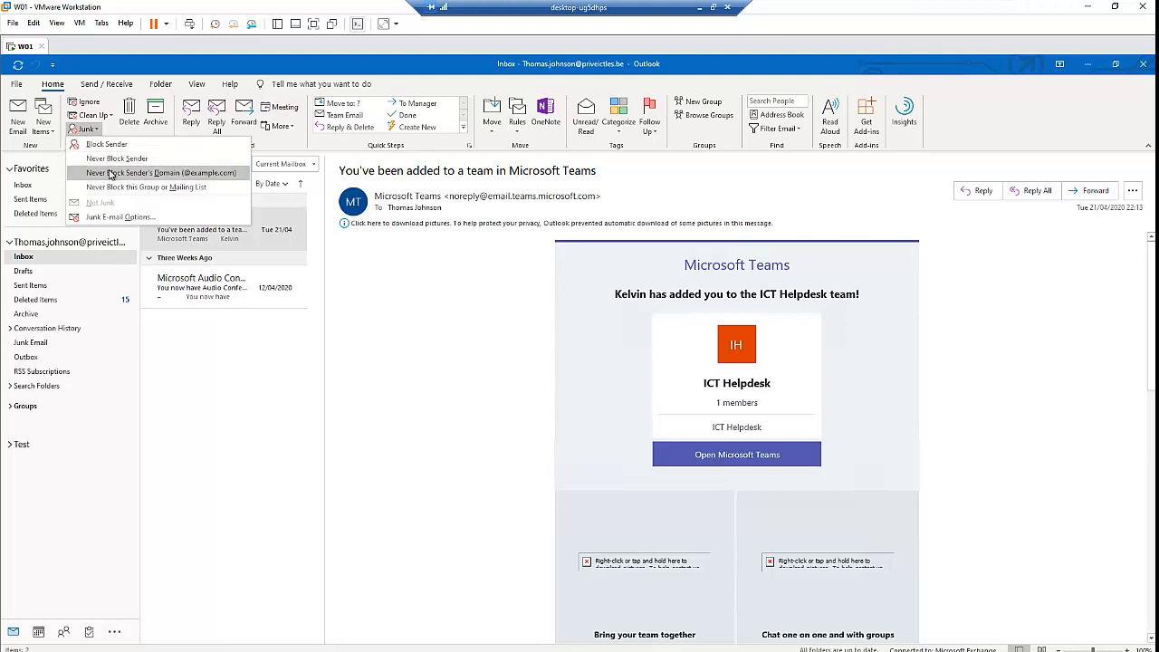
pyautogui.moveTo(145, 186)
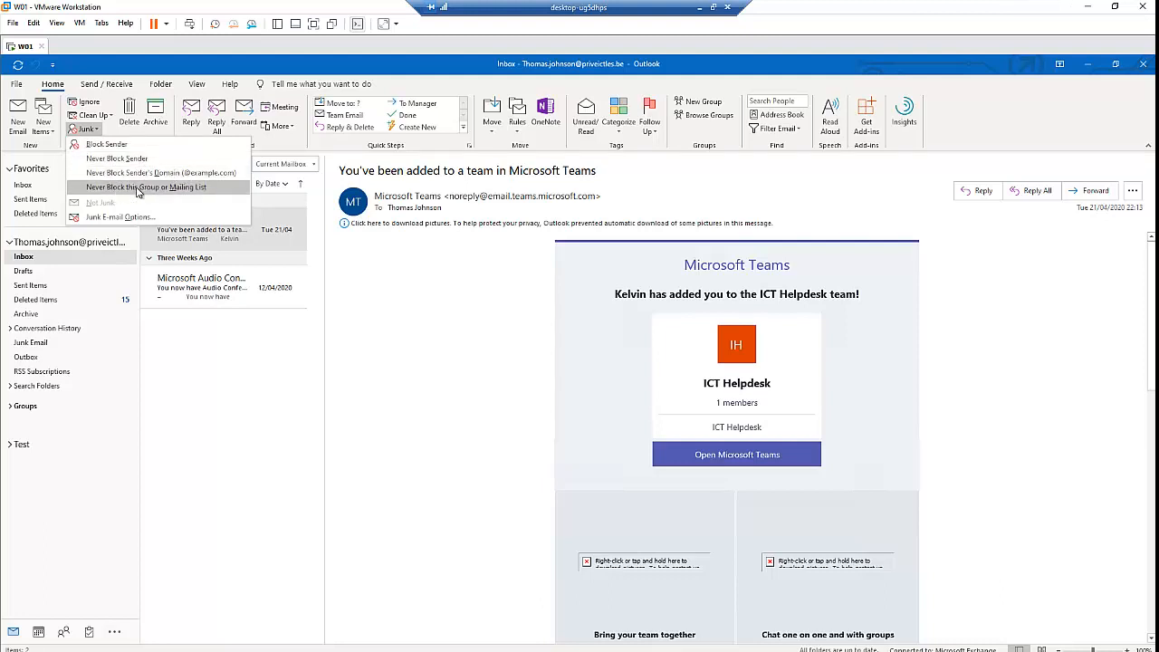
pyautogui.moveTo(123, 217)
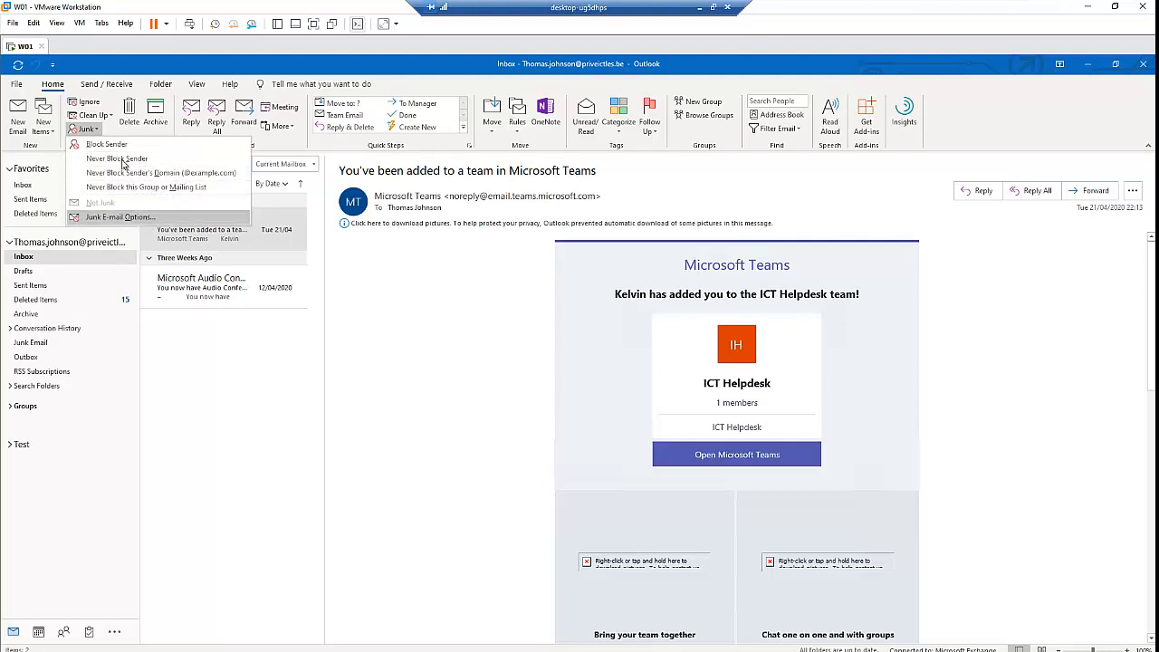
pyautogui.click(116, 217)
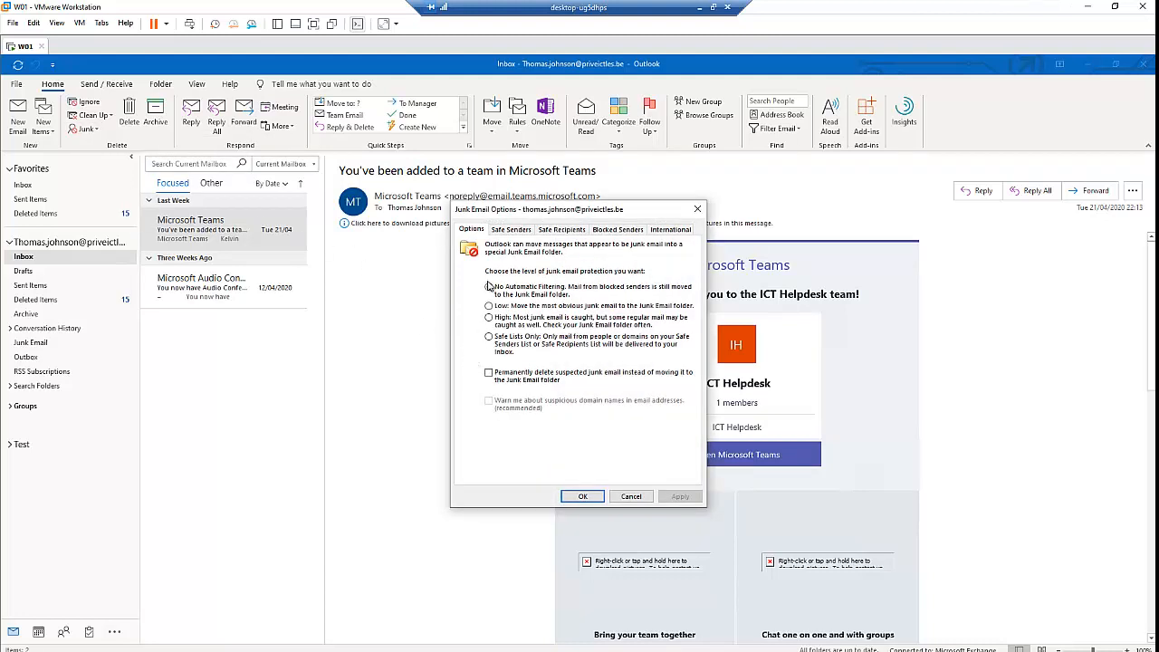
# Step: Review the empty Safe Senders and Safe Recipients lists in Junk E-mail Options
pyautogui.click(489, 286)
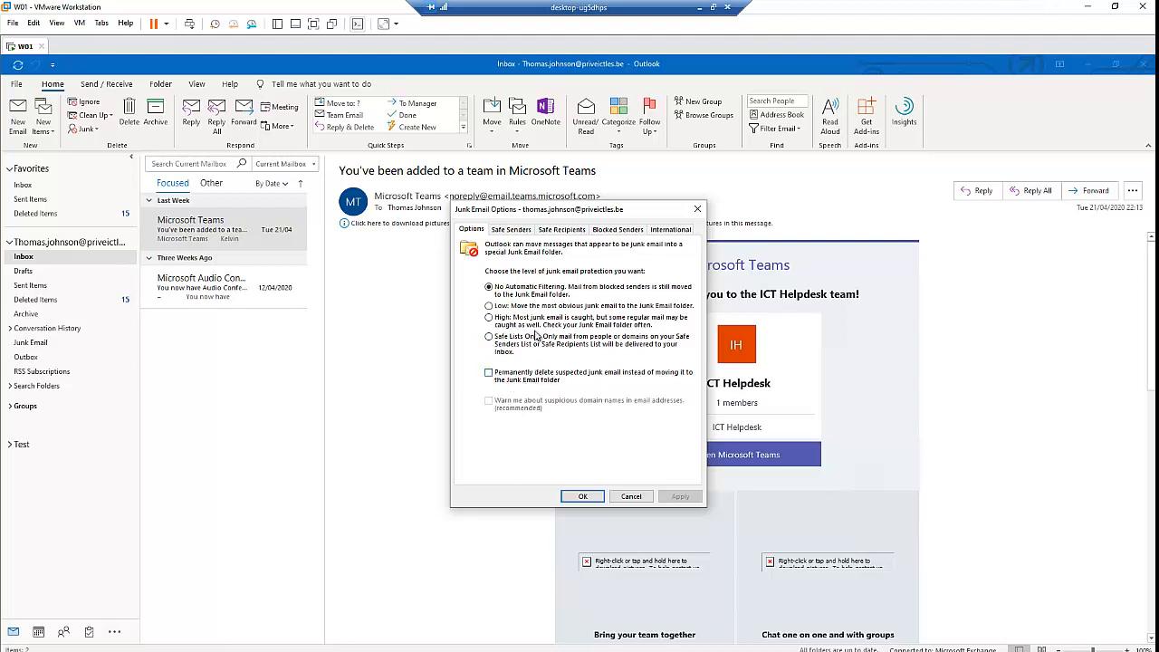
pyautogui.click(510, 228)
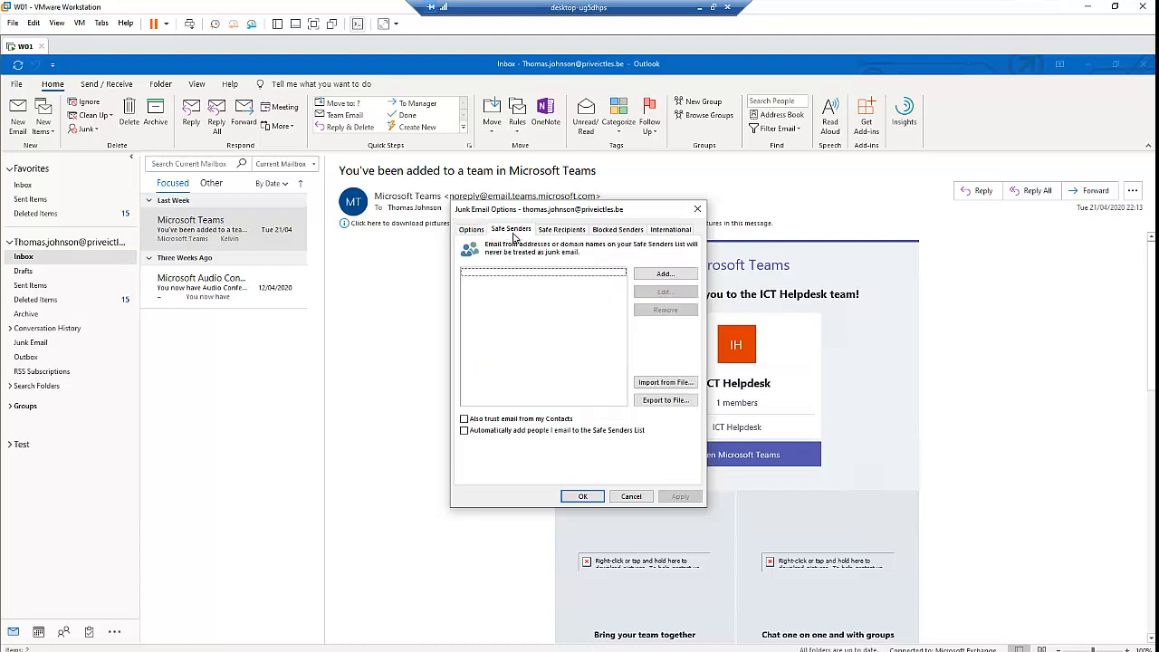
pyautogui.moveTo(493, 408)
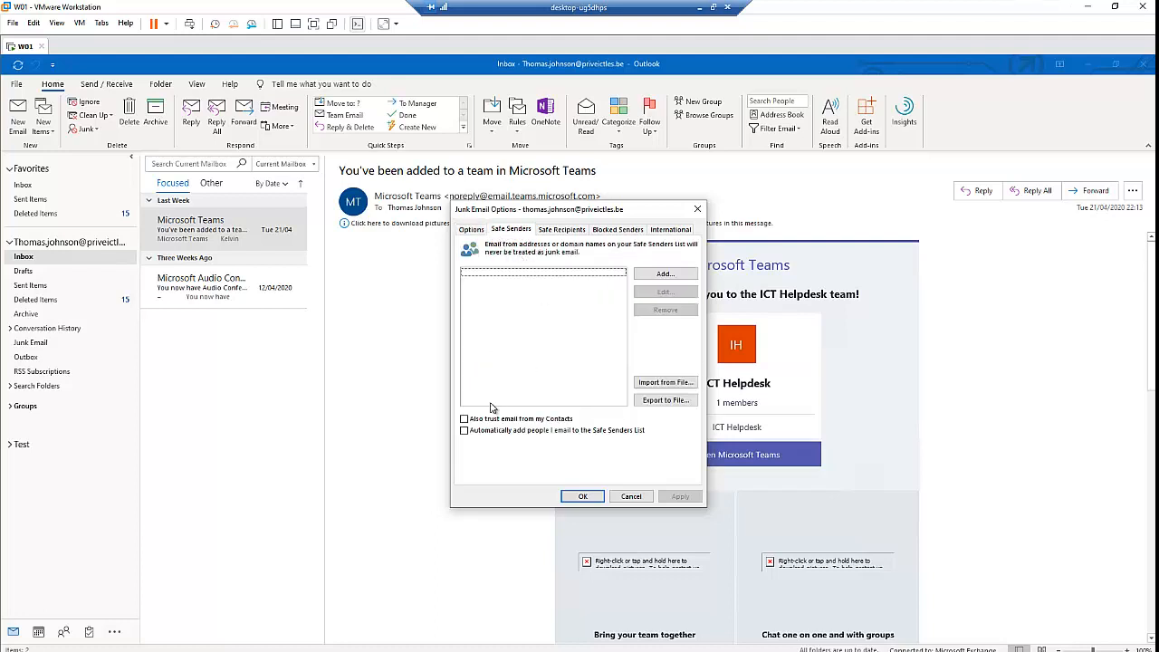
pyautogui.moveTo(561, 393)
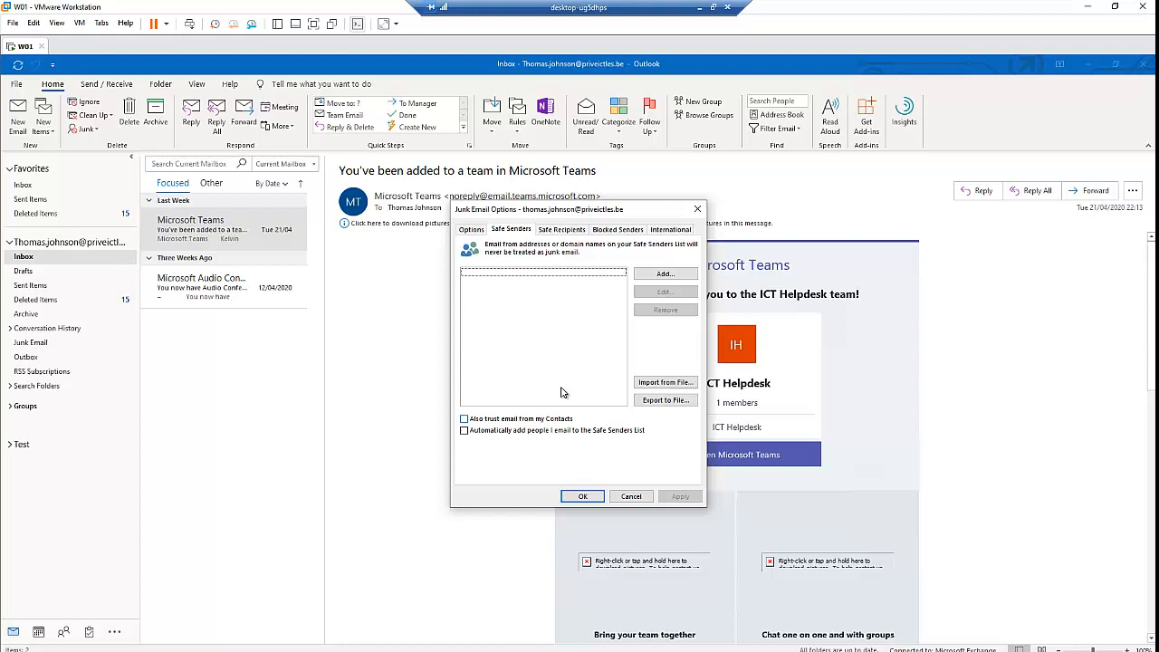
pyautogui.click(562, 228)
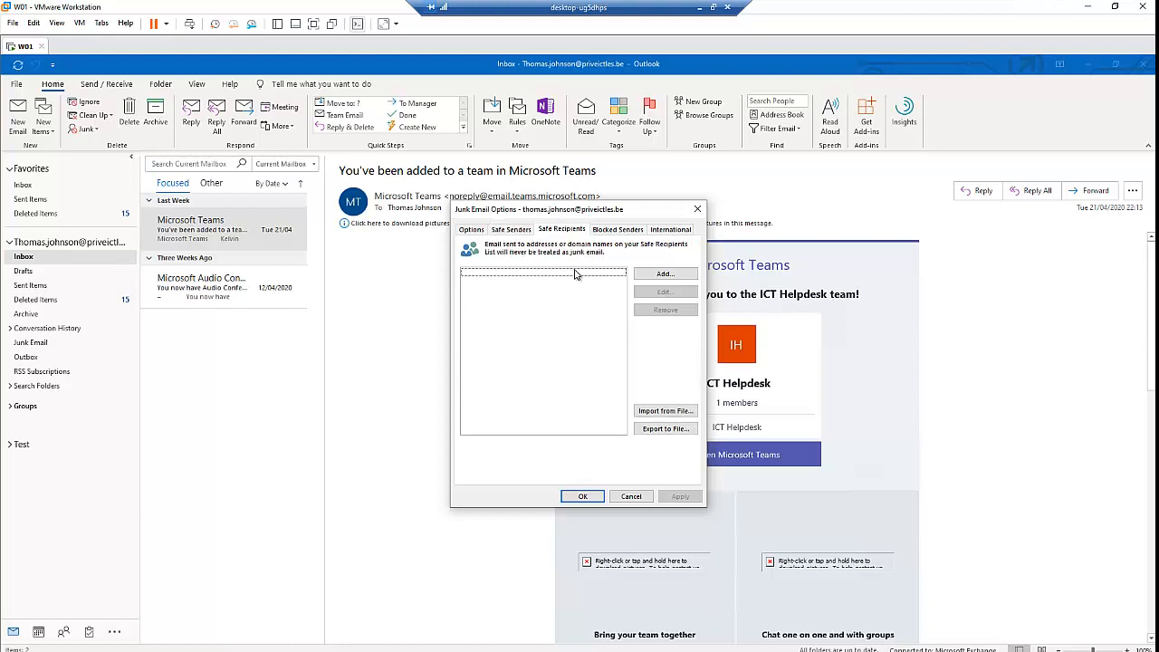
pyautogui.moveTo(576, 262)
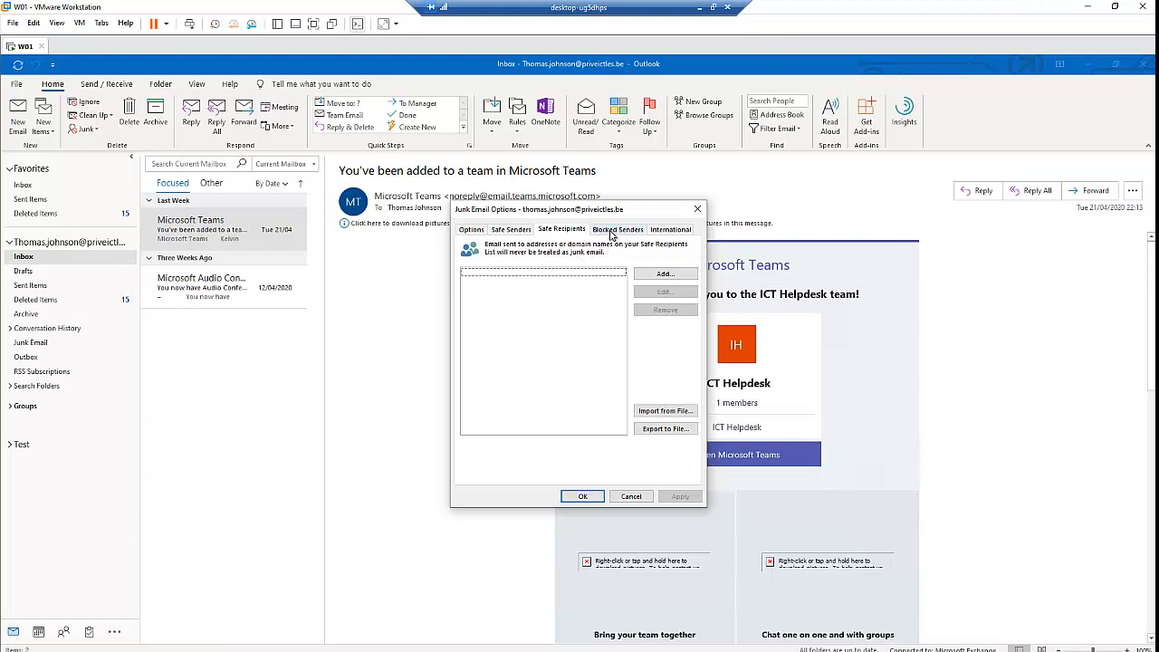
pyautogui.click(616, 228)
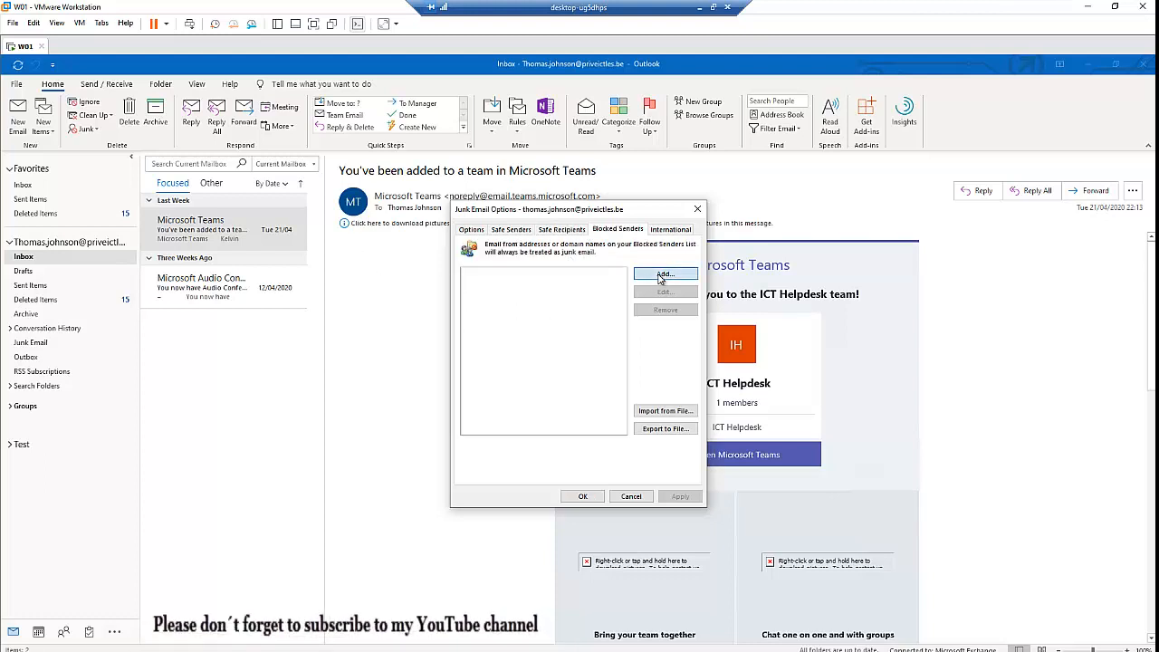
pyautogui.click(665, 273)
pyautogui.write('kelvinbelg')
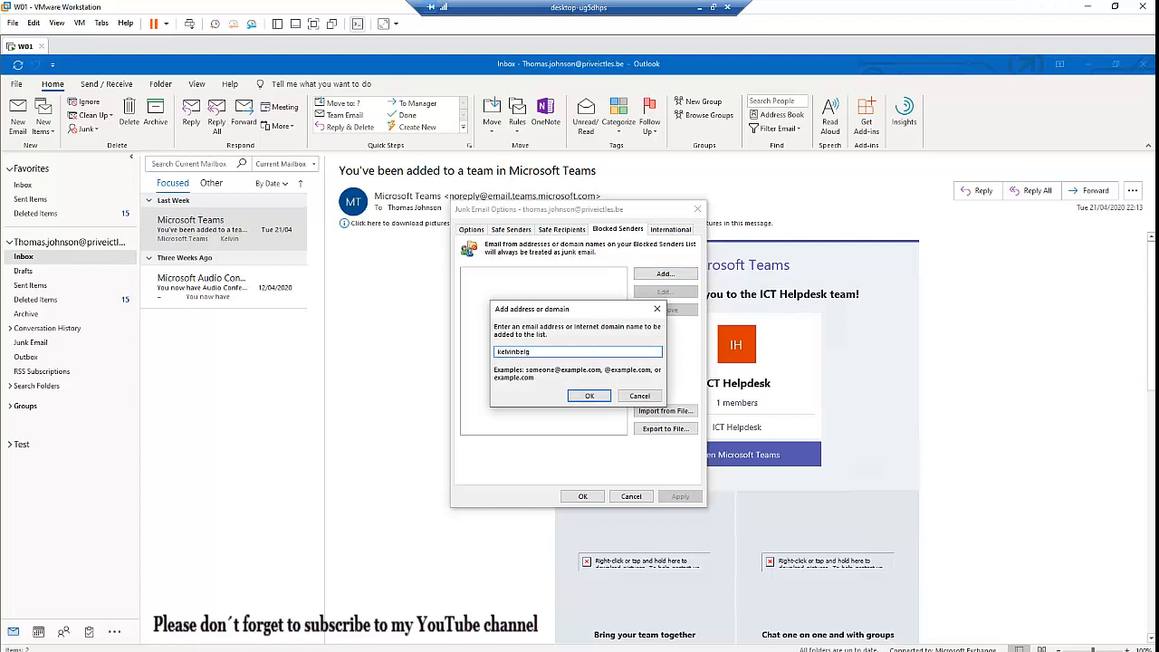
pyautogui.write('@hotmail')
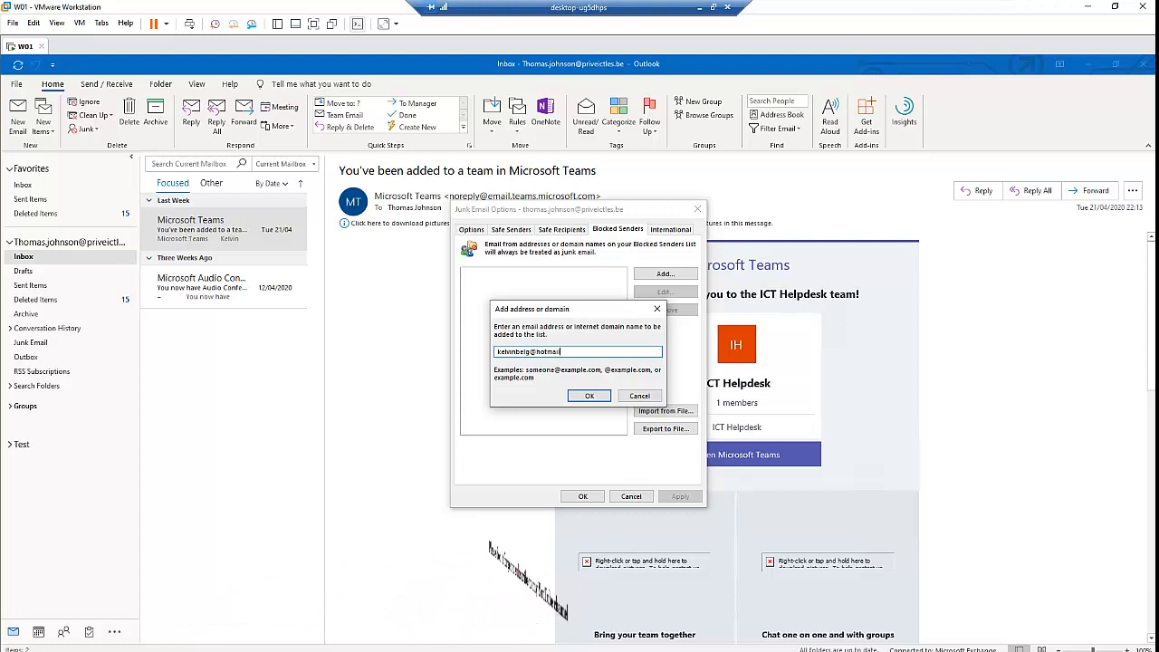
pyautogui.write('.com')
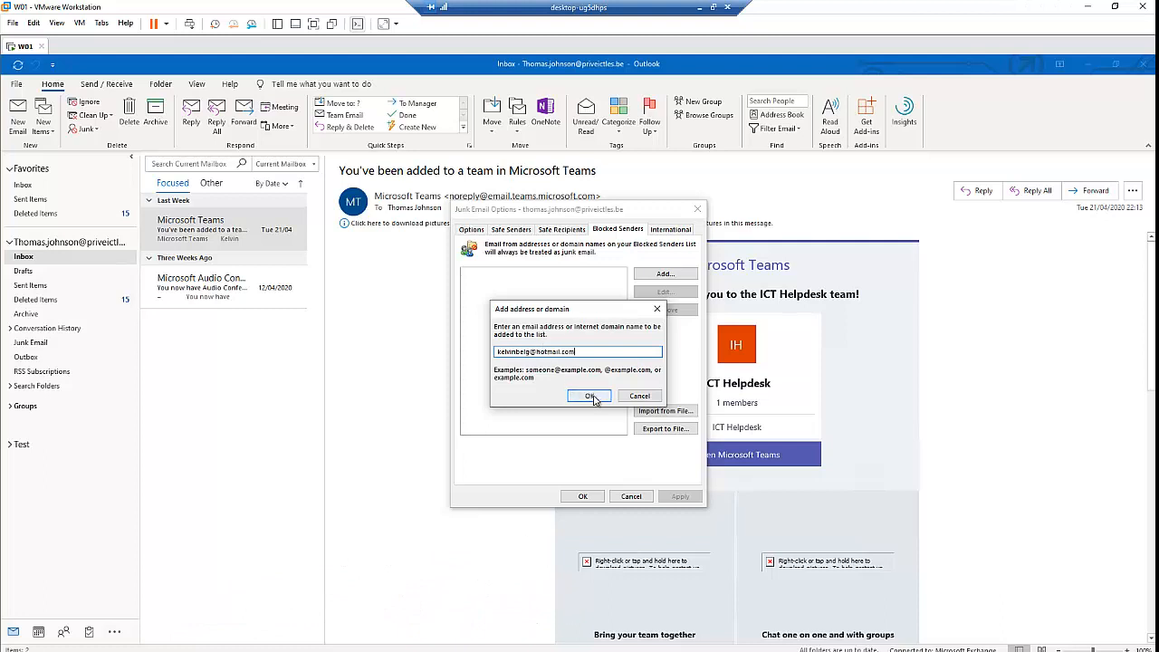
pyautogui.click(589, 395)
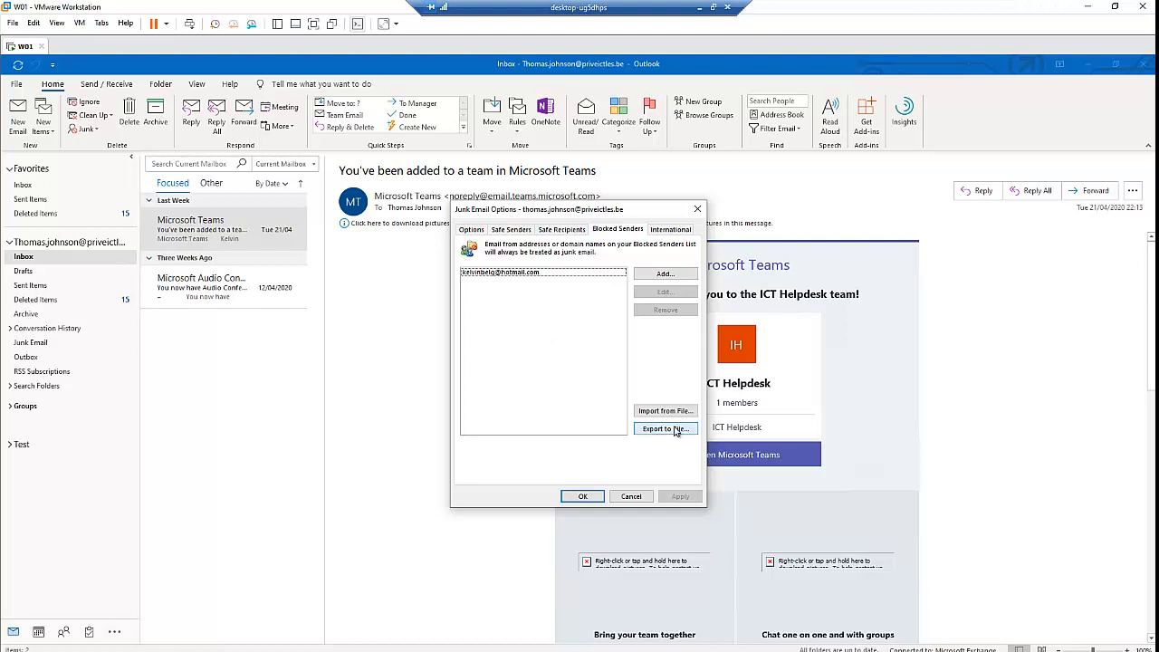
pyautogui.moveTo(664, 409)
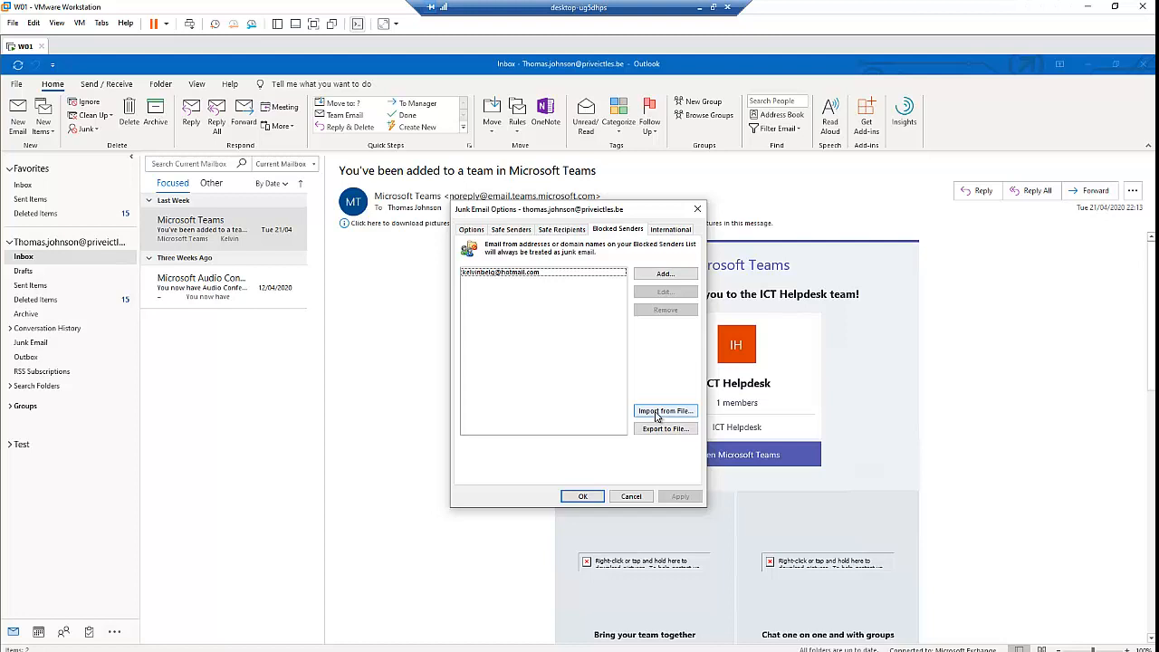
pyautogui.moveTo(645, 399)
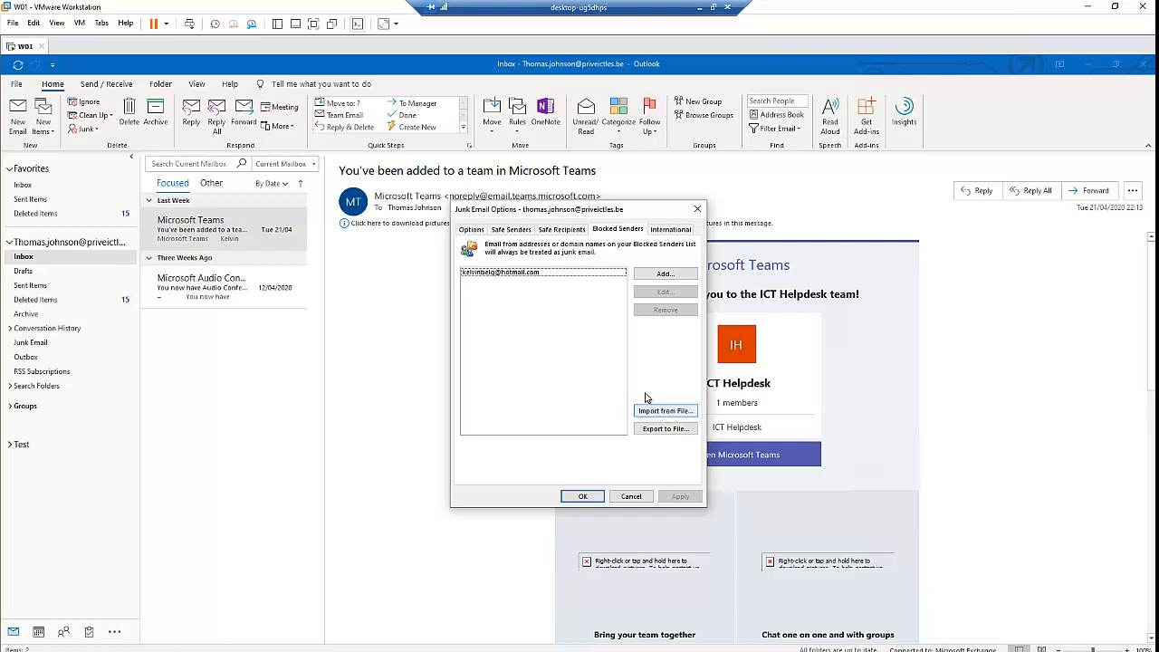
pyautogui.moveTo(665, 409)
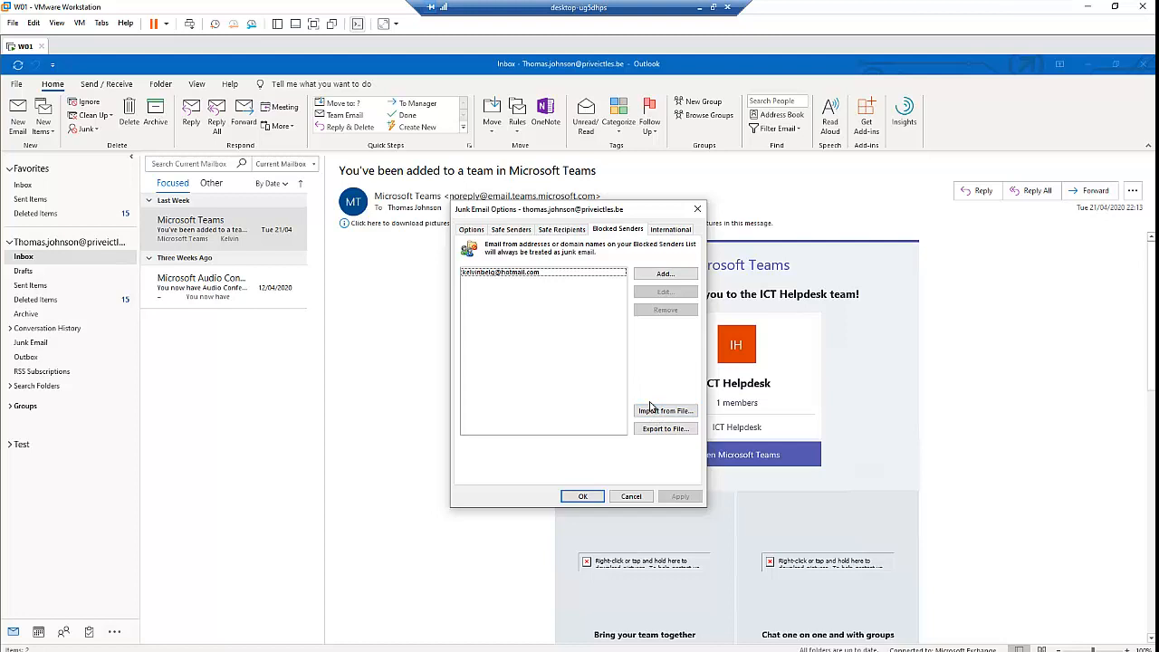
pyautogui.moveTo(623, 254)
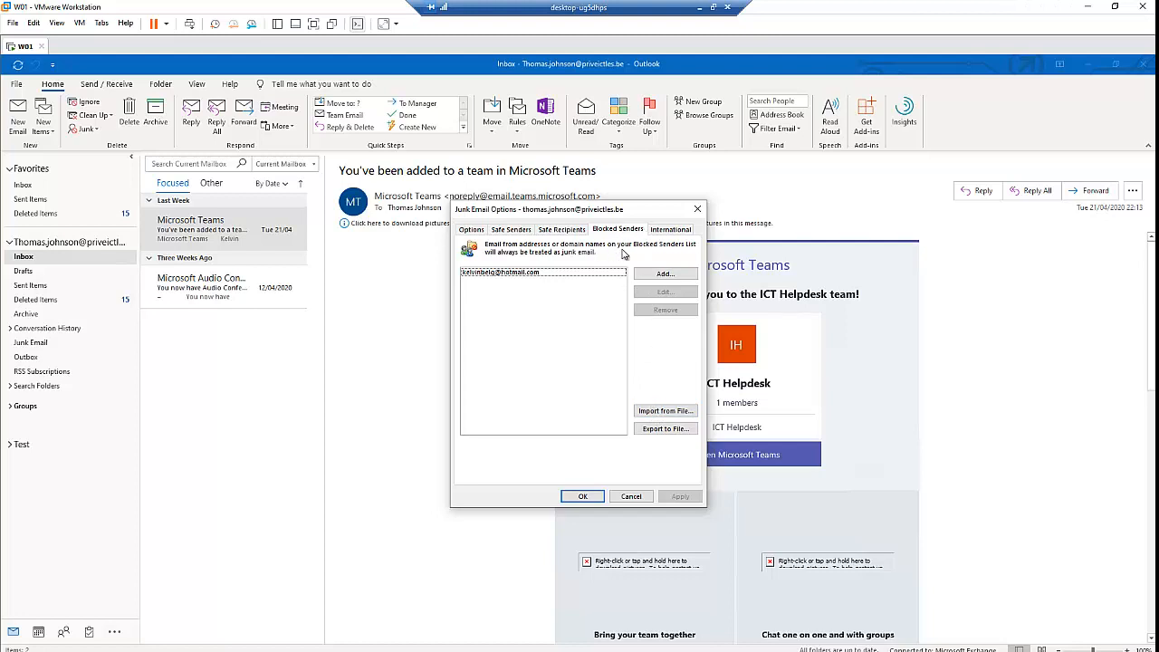
pyautogui.click(670, 228)
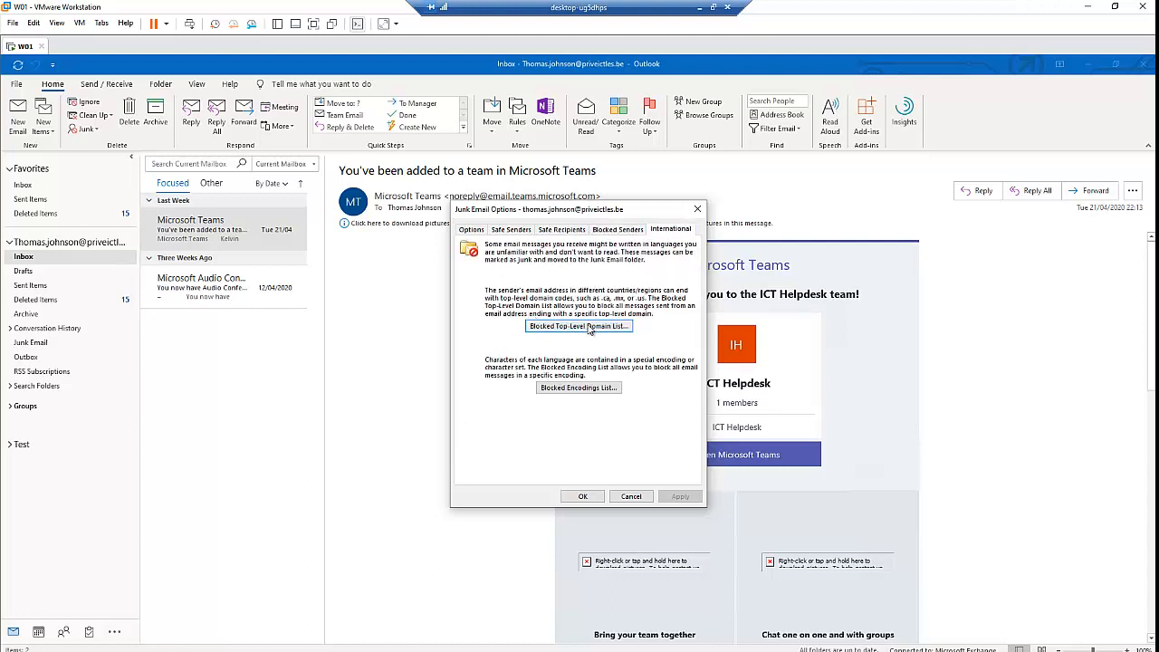
pyautogui.click(578, 327)
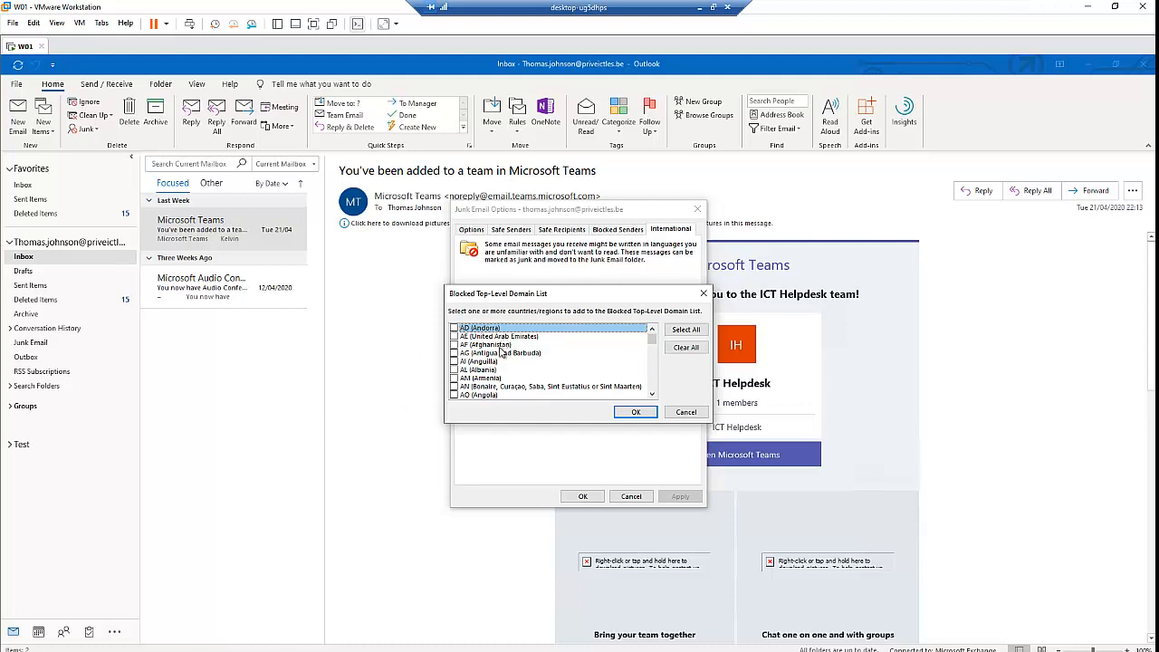
pyautogui.scroll(-3)
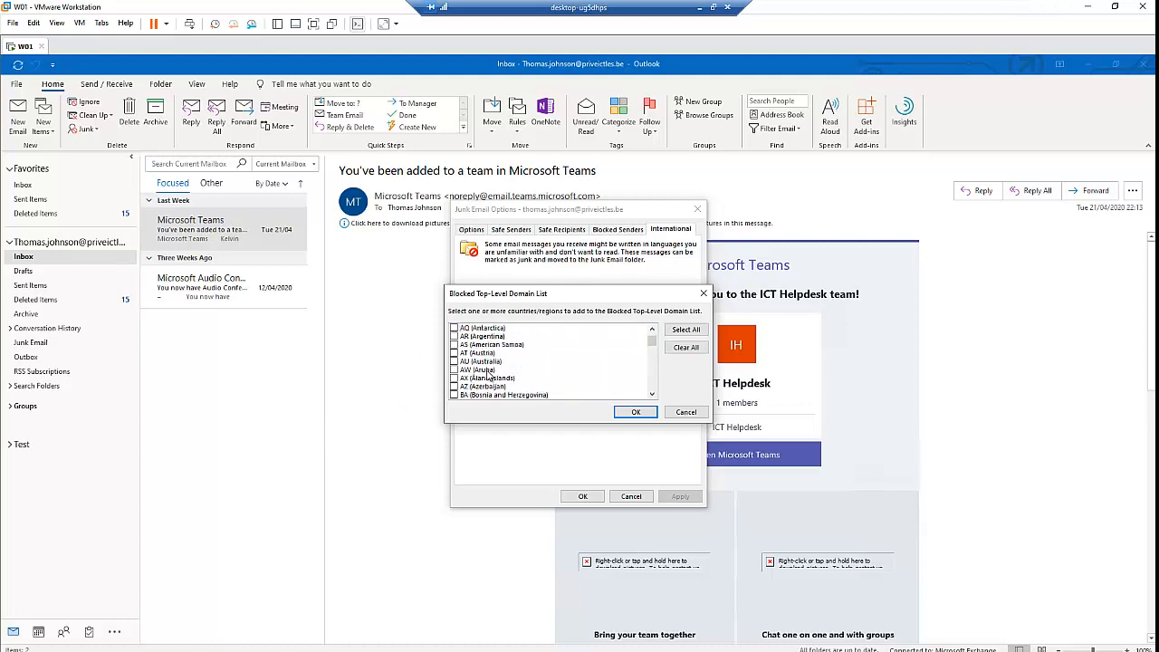
pyautogui.moveTo(605, 405)
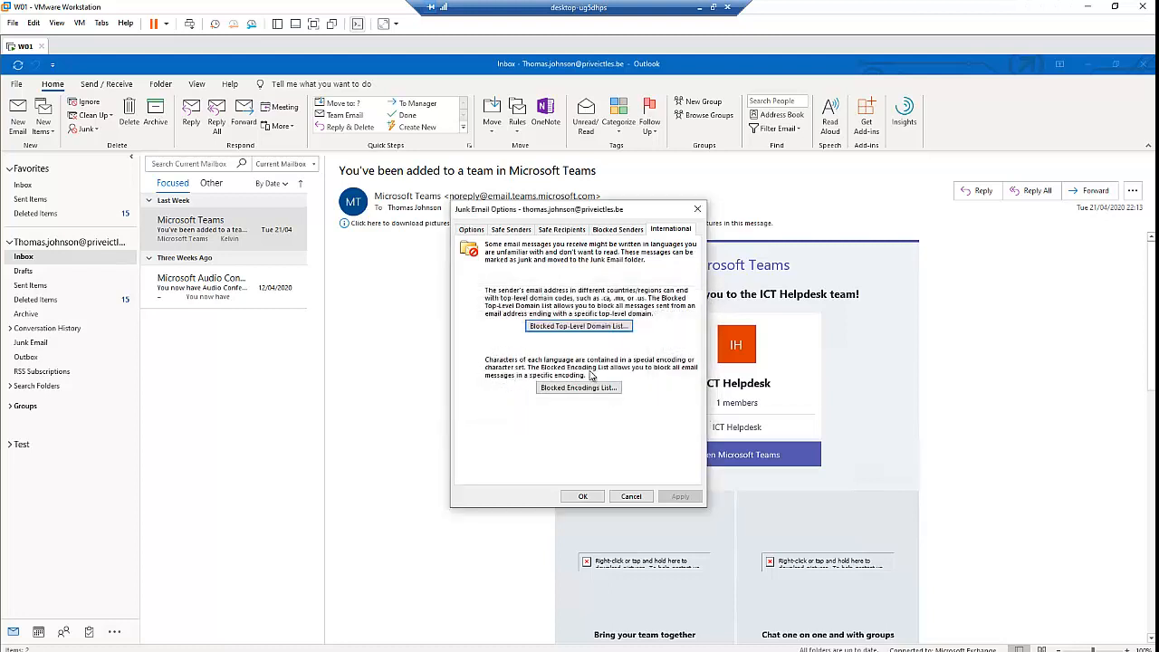
pyautogui.click(578, 388)
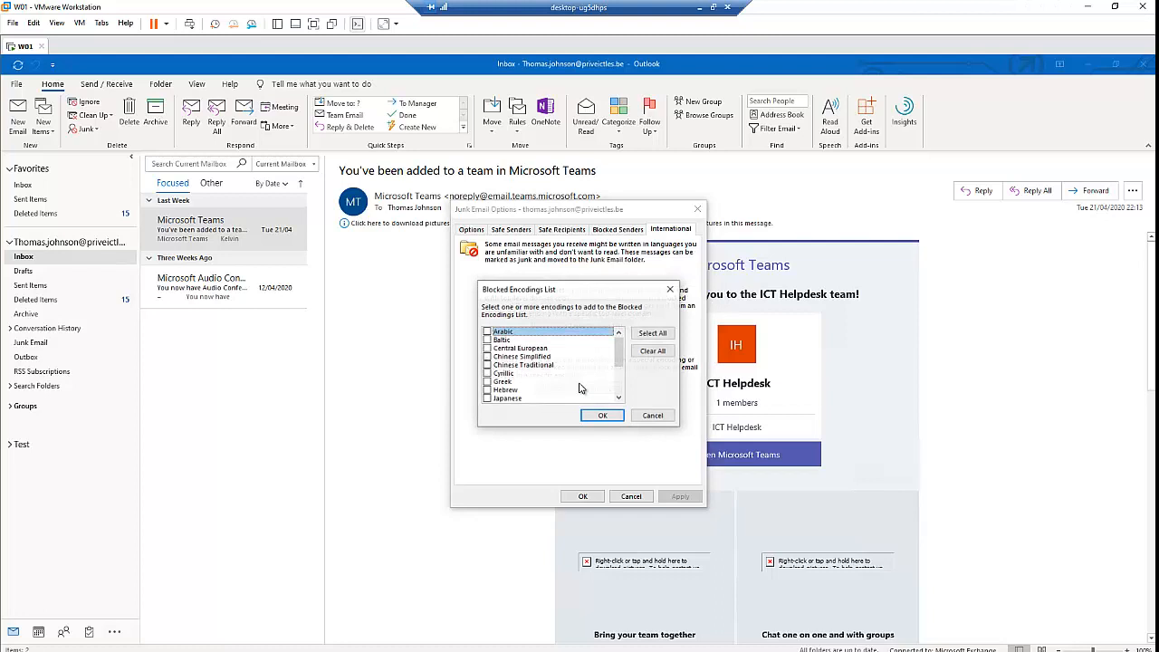
pyautogui.scroll(-3)
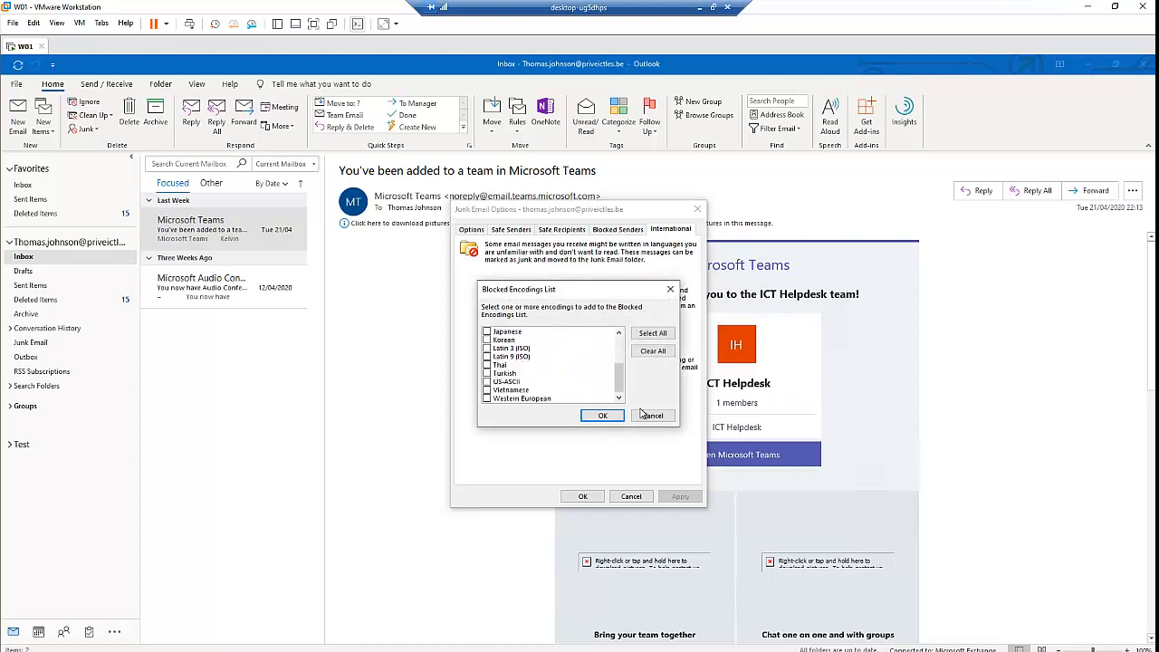
pyautogui.click(652, 414)
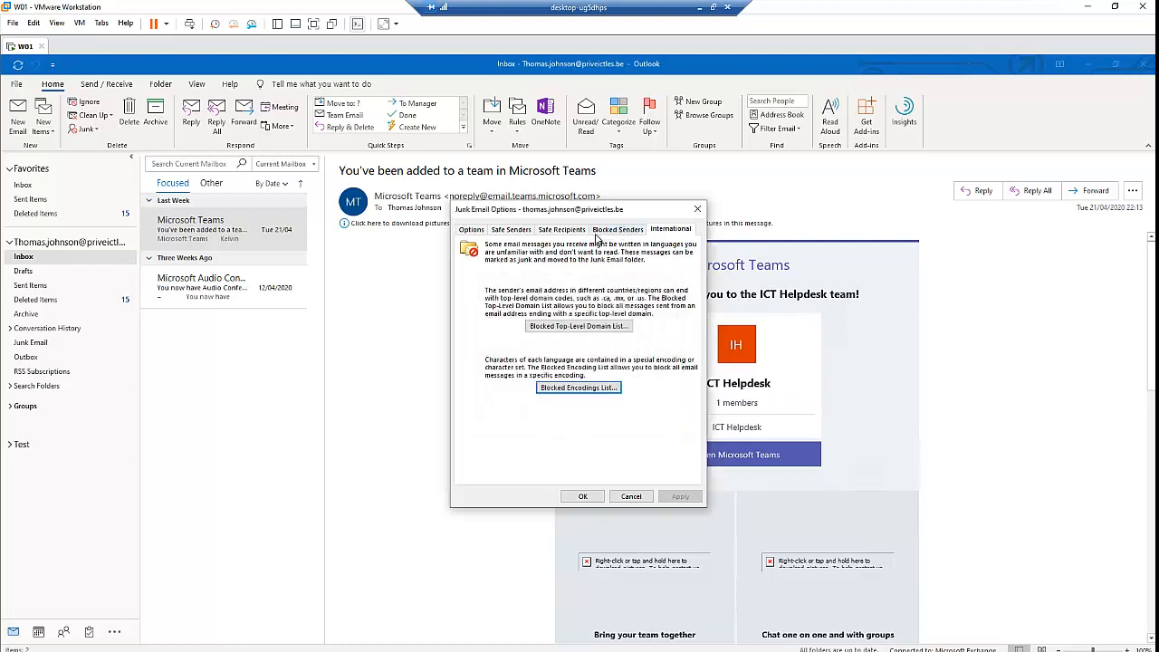
pyautogui.click(617, 229)
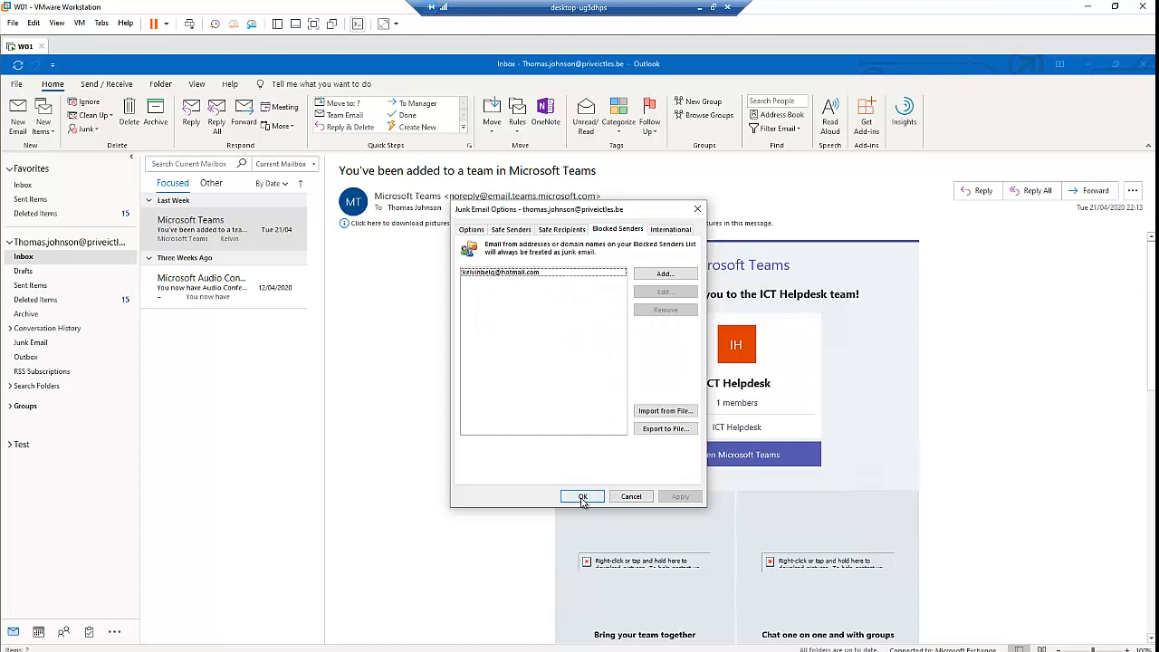
# Step: Confirm Junk E-mail Options with OK, saving the blocked sender and returning to the Inbox
pyautogui.click(583, 497)
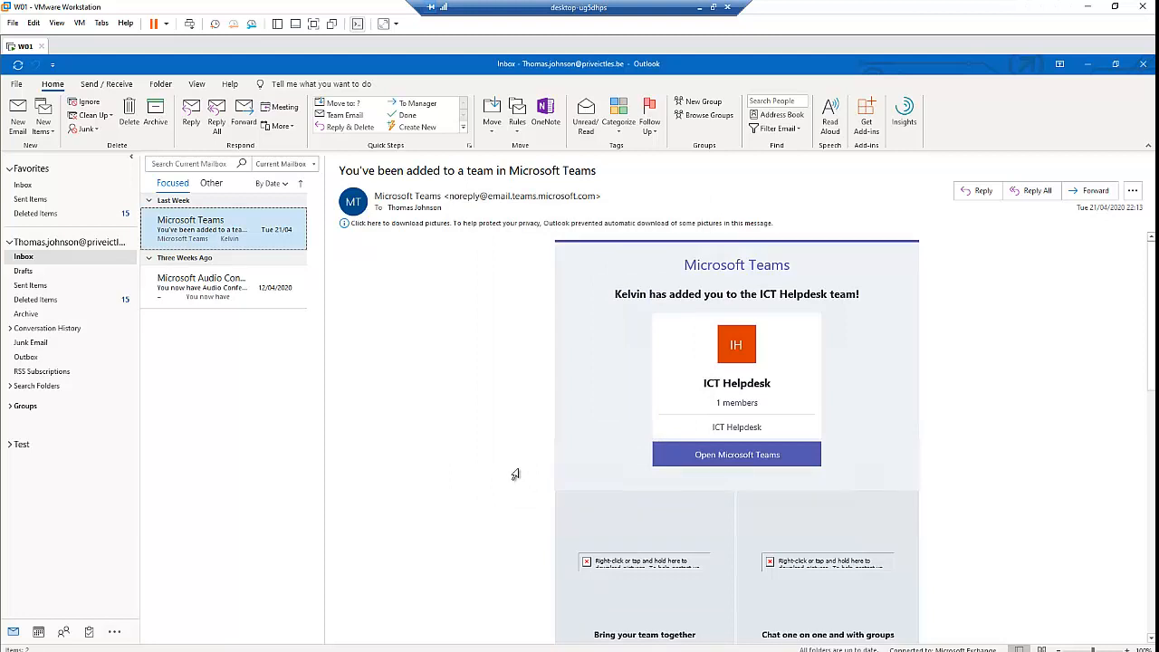
pyautogui.moveTo(516, 472)
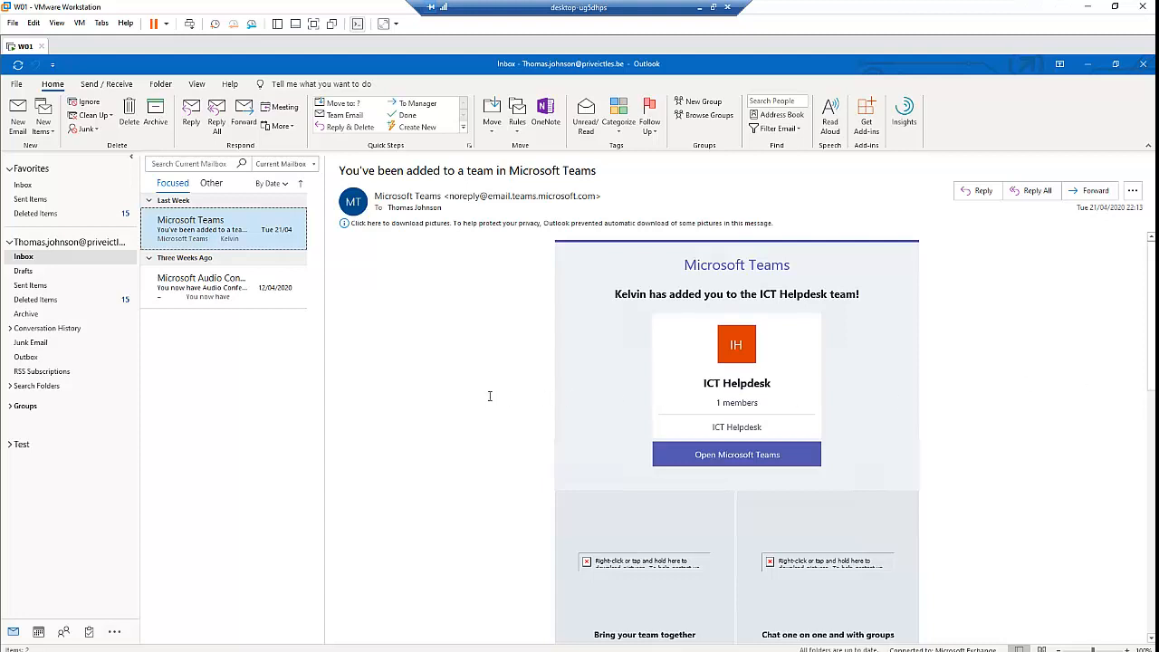
pyautogui.moveTo(522, 381)
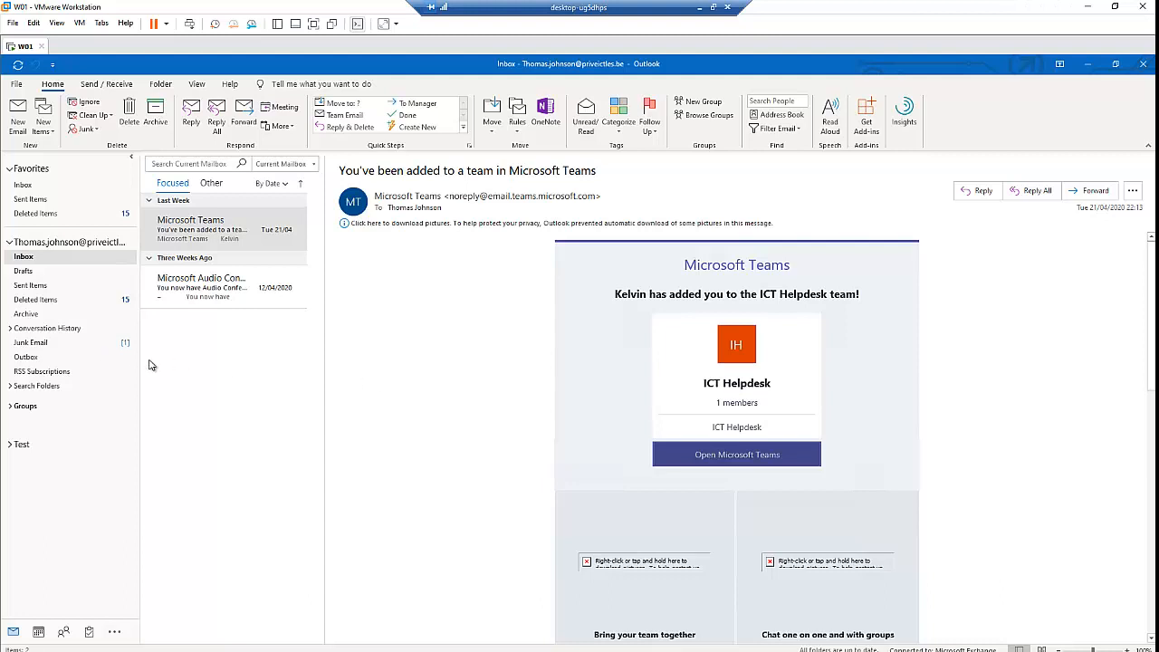
pyautogui.moveTo(69, 355)
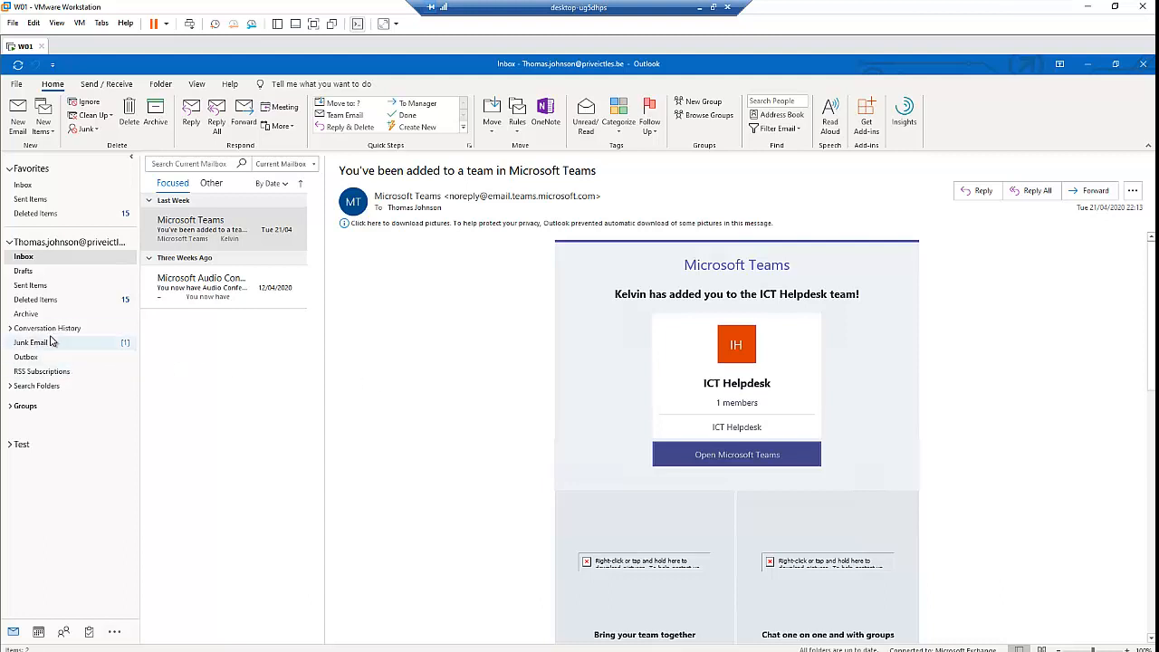
# Step: View the Hello message in Junk Email, recheck Blocked Senders, and cancel out of the dialog
pyautogui.click(33, 343)
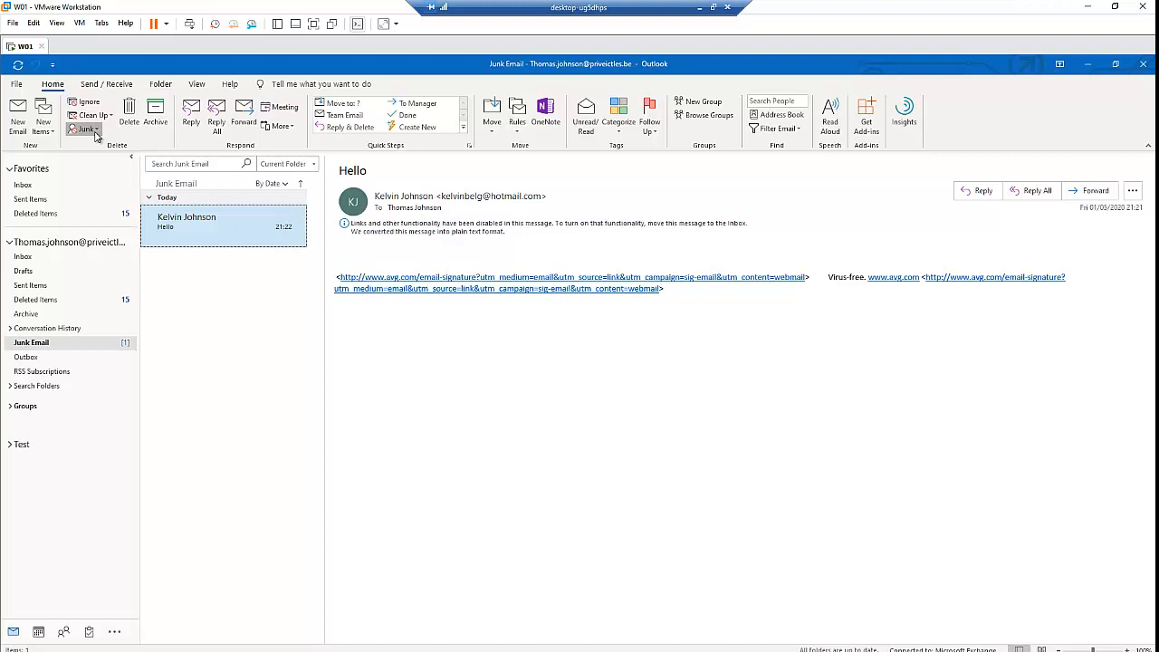
pyautogui.click(87, 129)
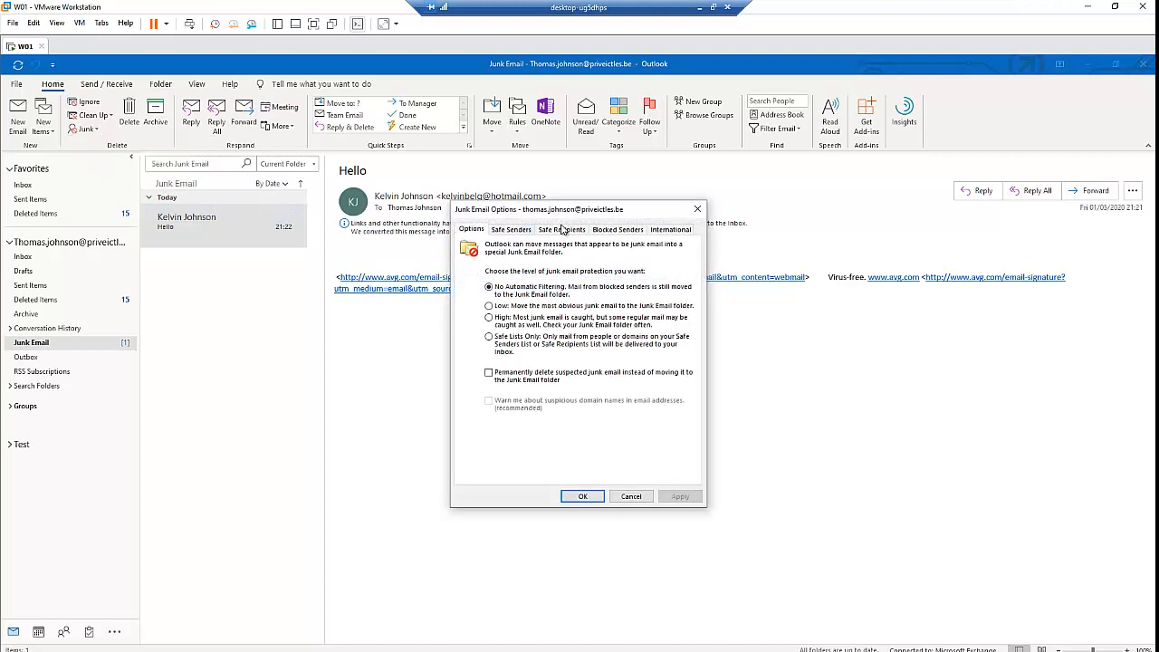
pyautogui.click(617, 229)
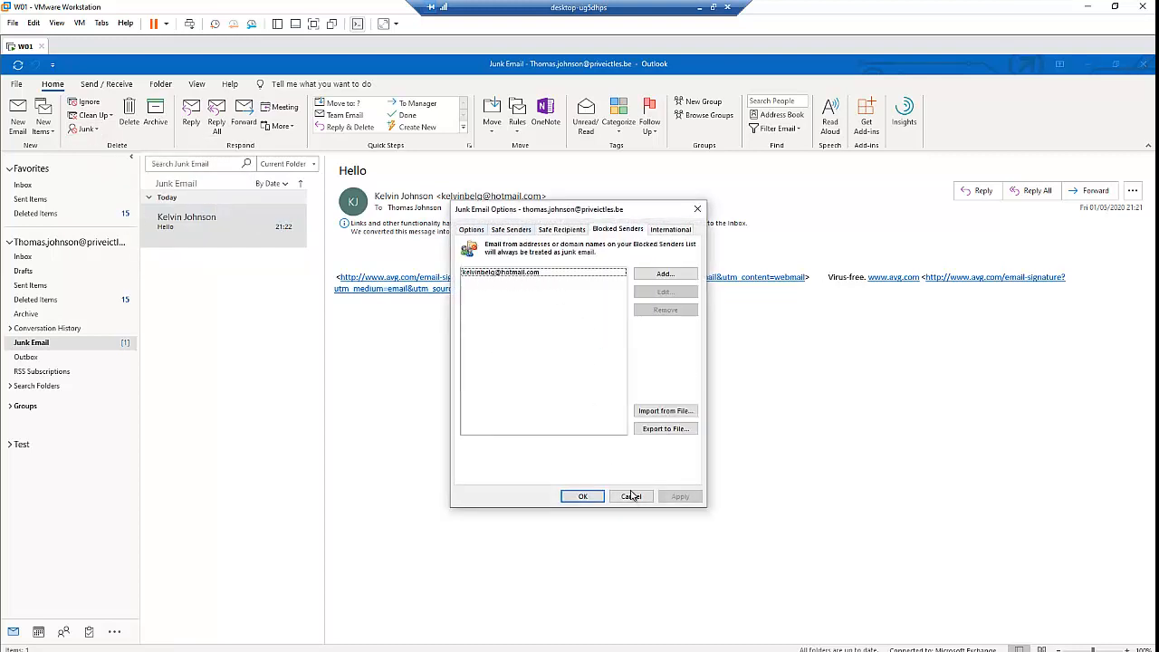
pyautogui.click(630, 497)
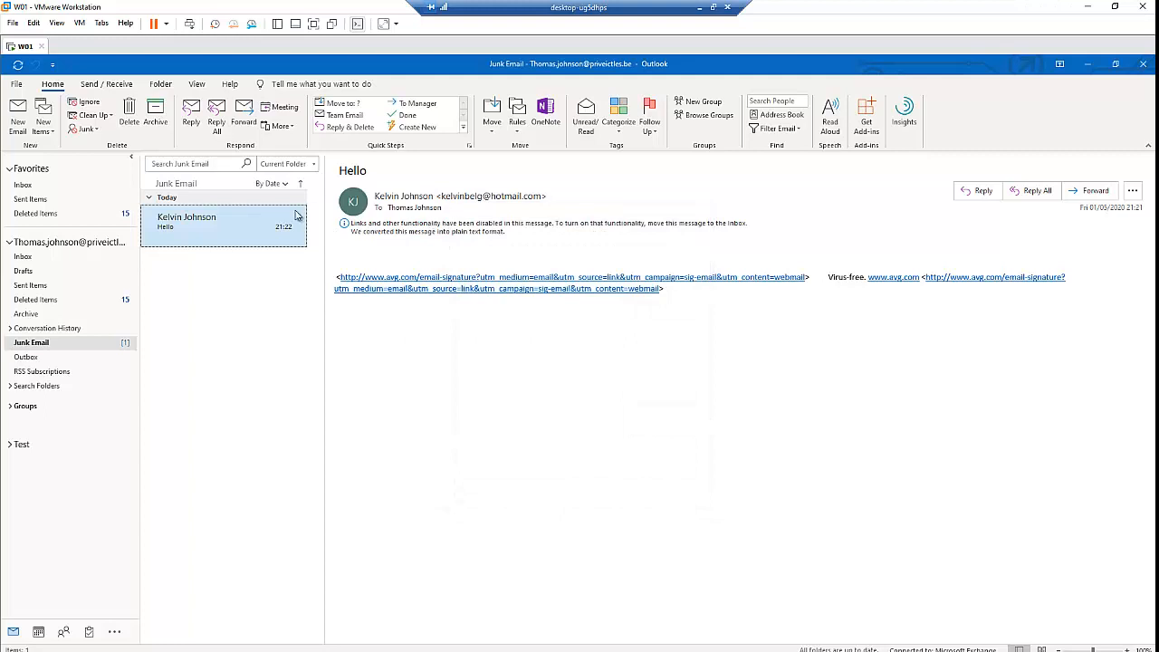
pyautogui.moveTo(33, 343)
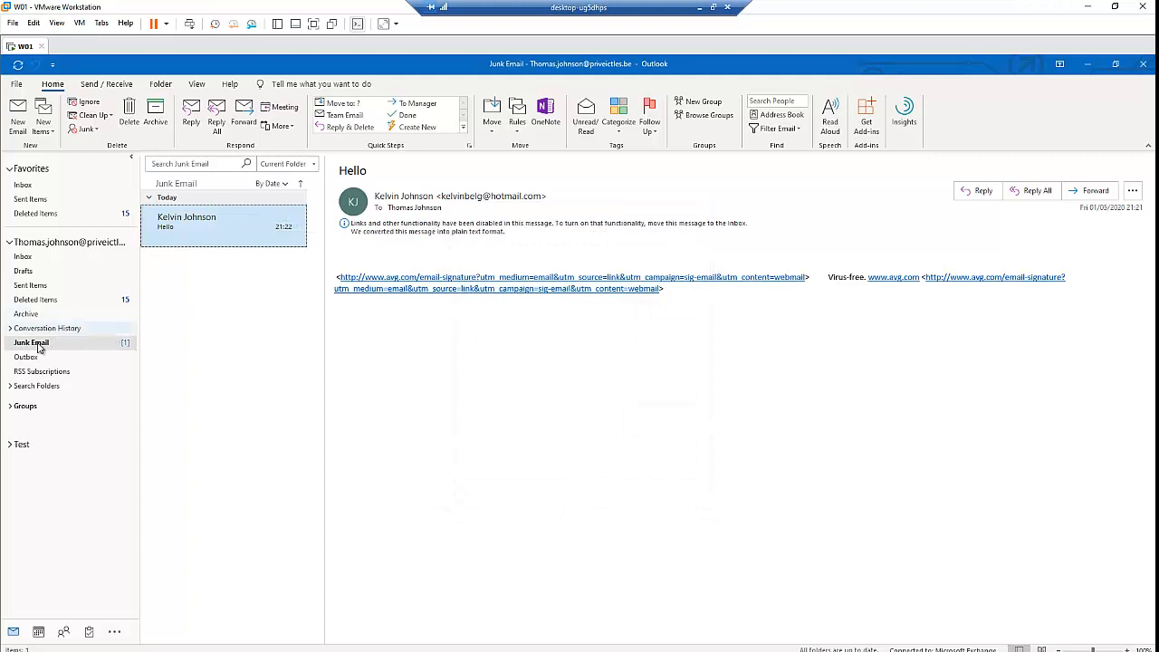
# Step: Mark the Hello message as Not Junk, adding its sender to Safe Senders and suppressing the notice
pyautogui.rightClick(224, 221)
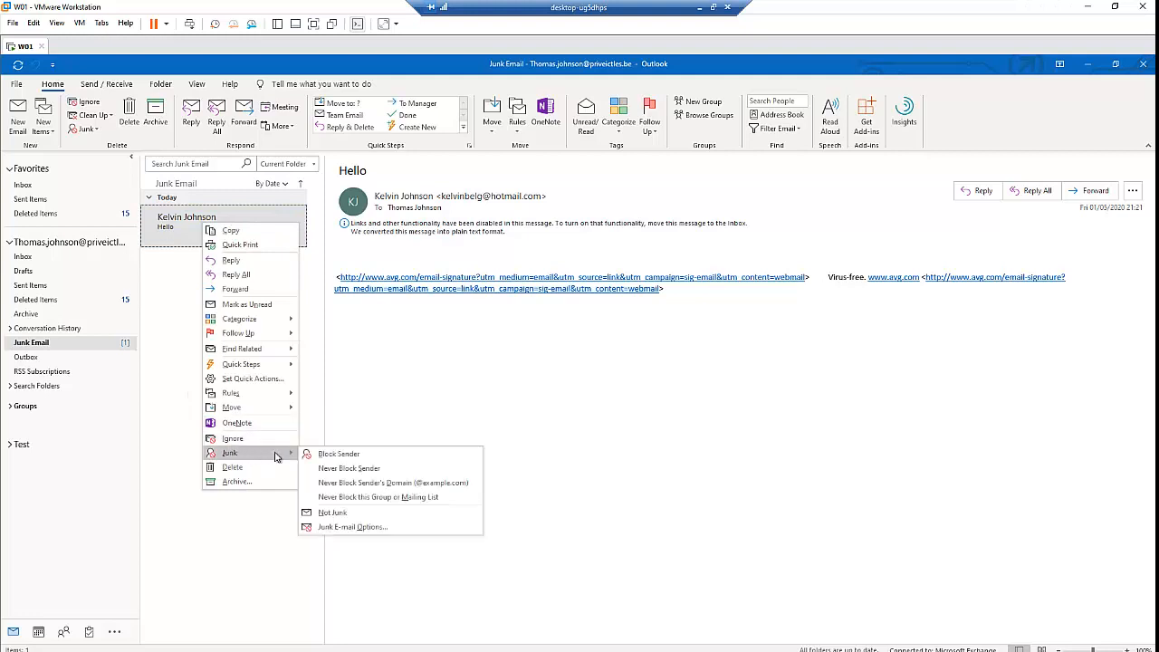
pyautogui.moveTo(376, 496)
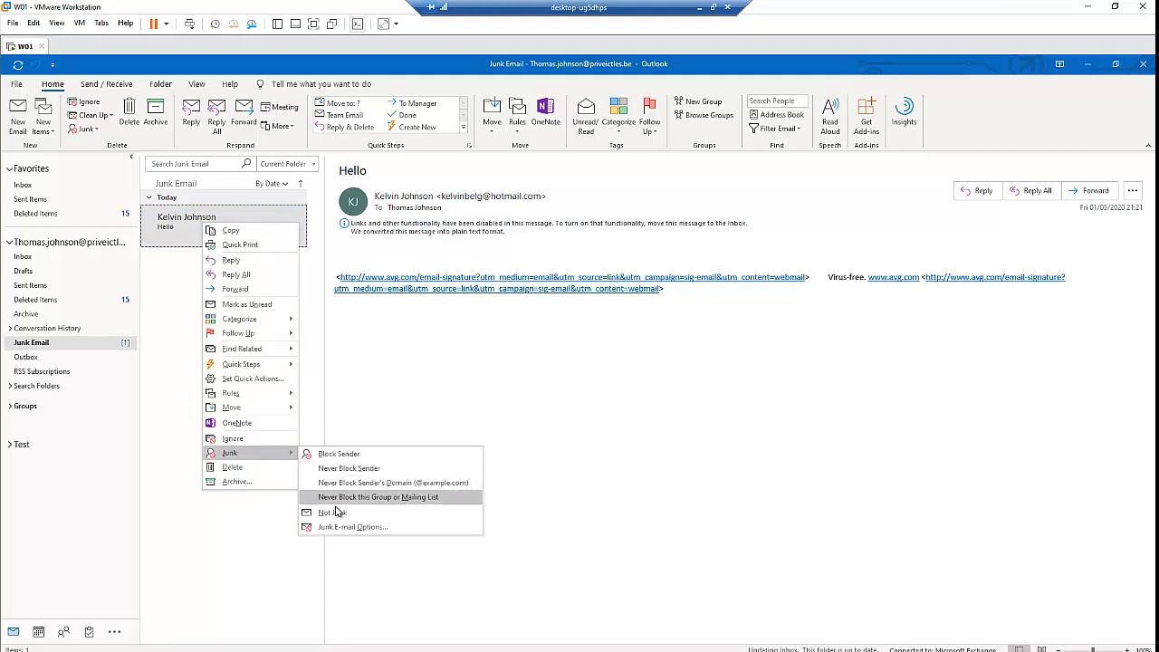
pyautogui.moveTo(333, 510)
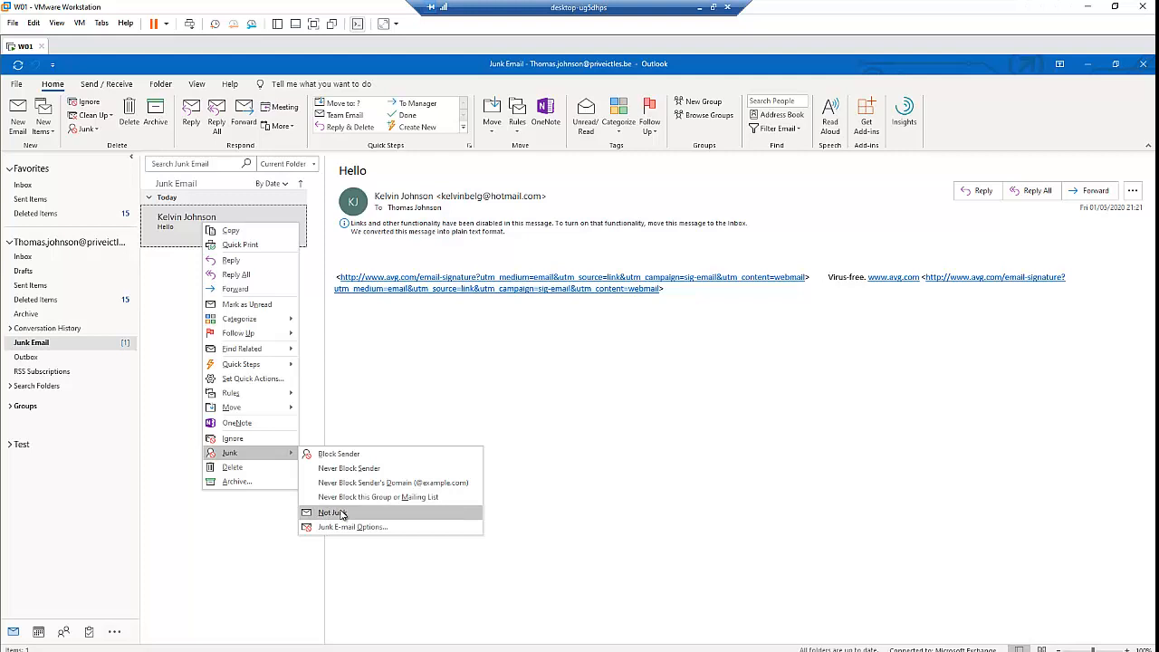
pyautogui.click(329, 513)
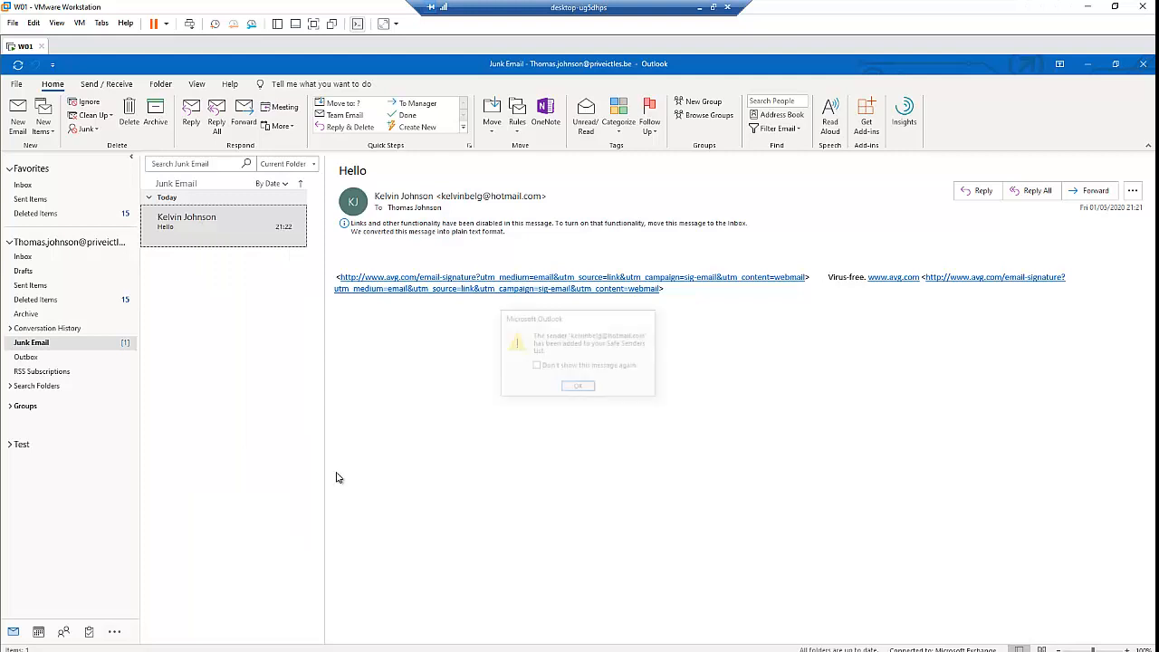
pyautogui.click(536, 366)
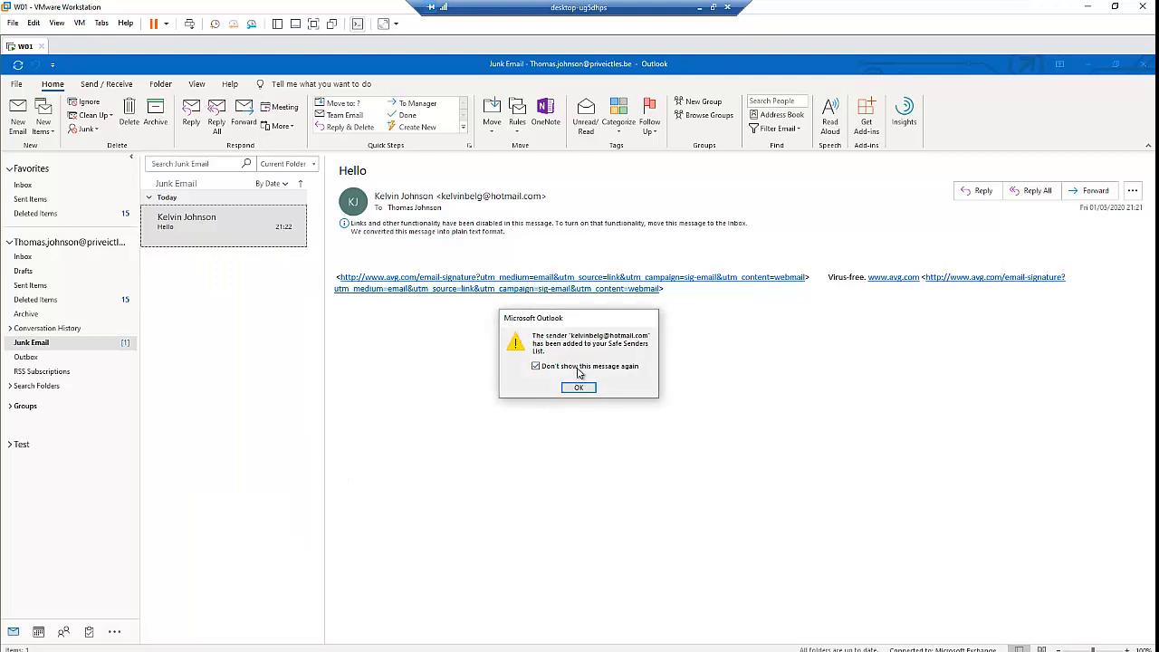
pyautogui.click(578, 388)
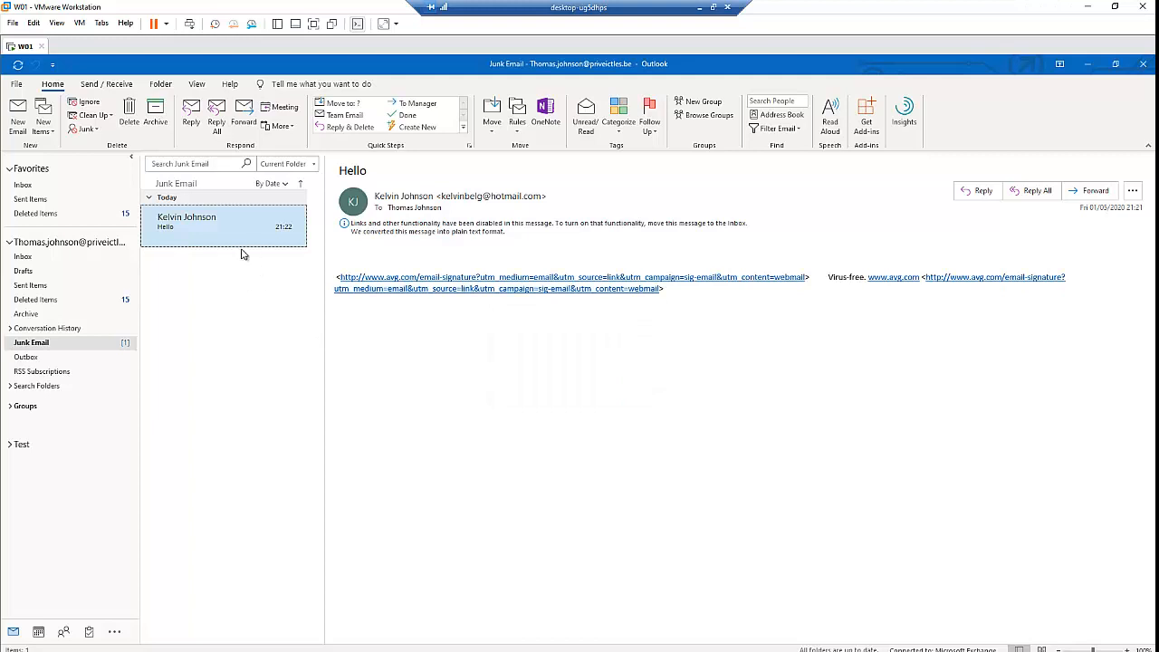
# Step: Move the Hello message from Junk Email into the Inbox and show it there
pyautogui.rightClick(223, 221)
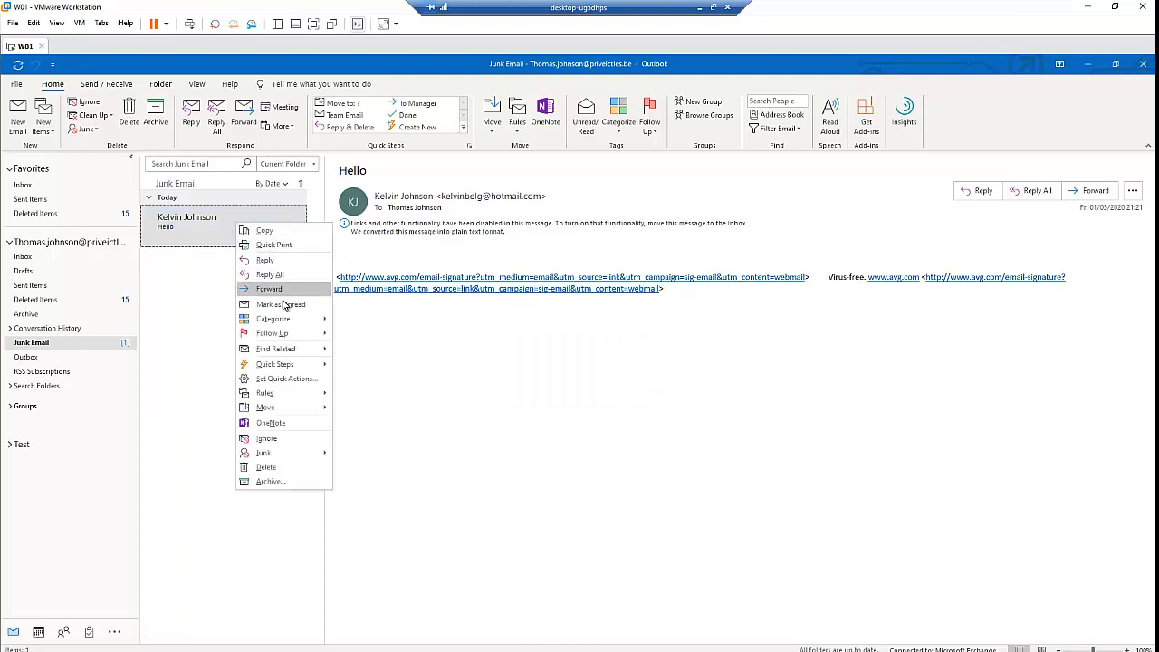
pyautogui.moveTo(265, 406)
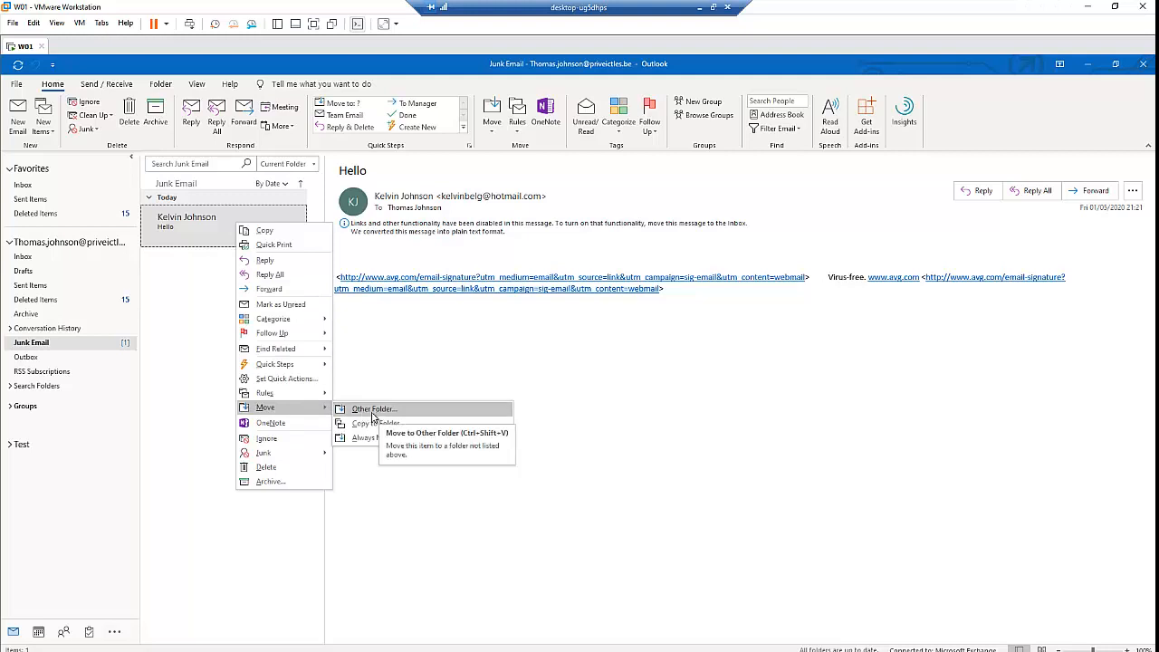
pyautogui.click(373, 409)
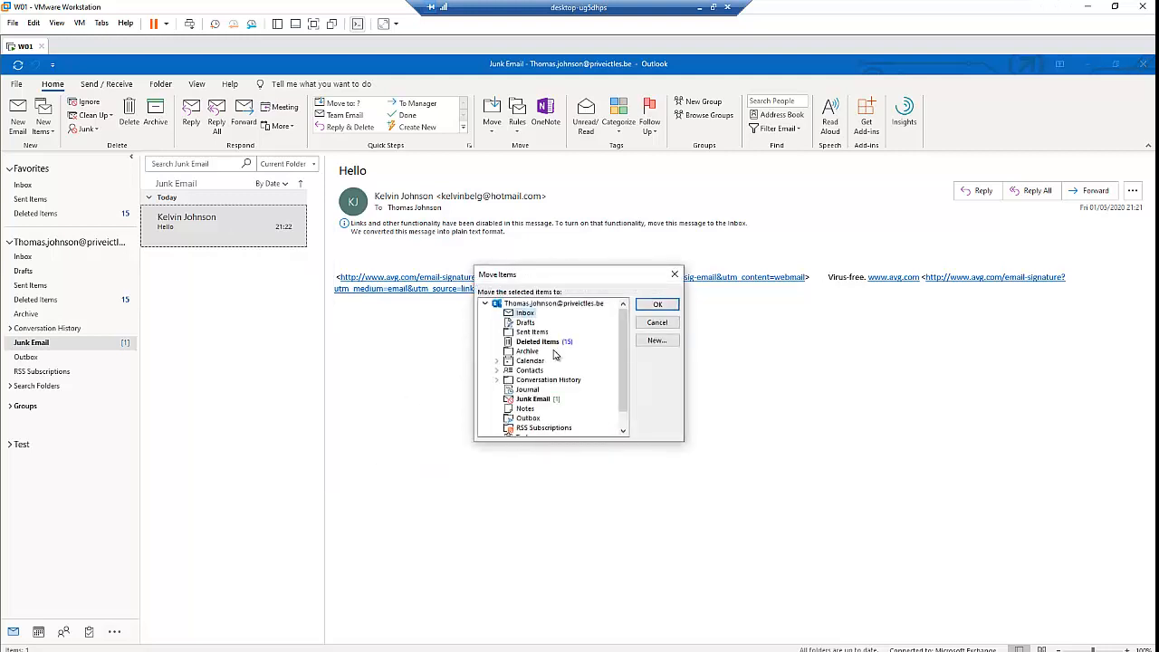
pyautogui.click(658, 305)
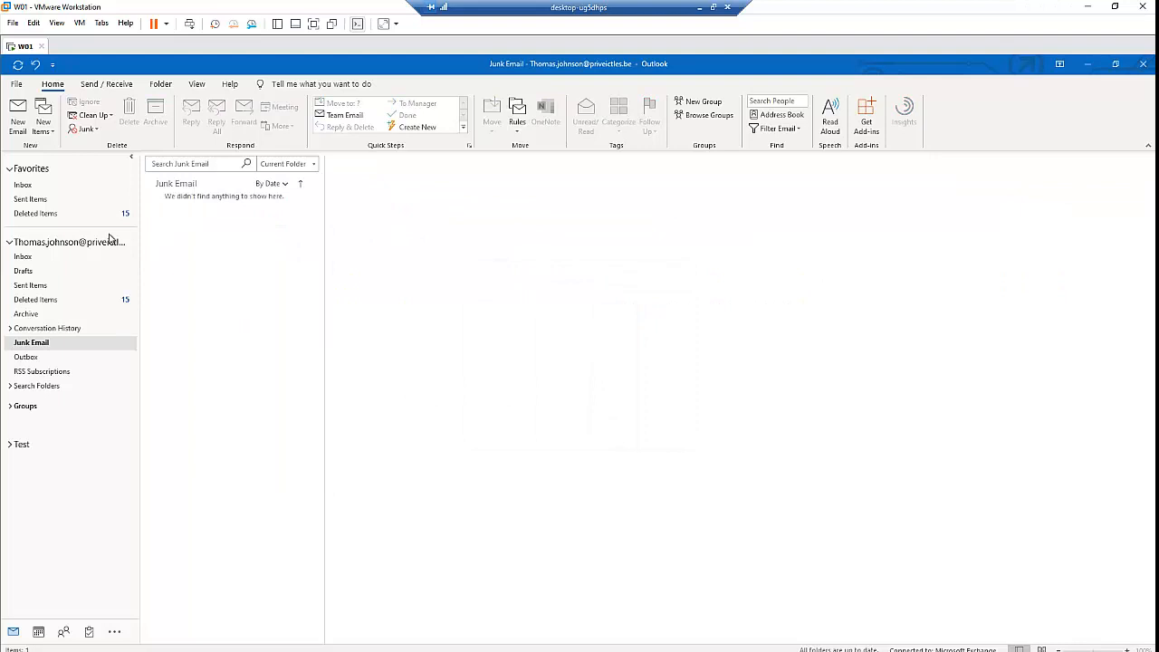
pyautogui.click(22, 258)
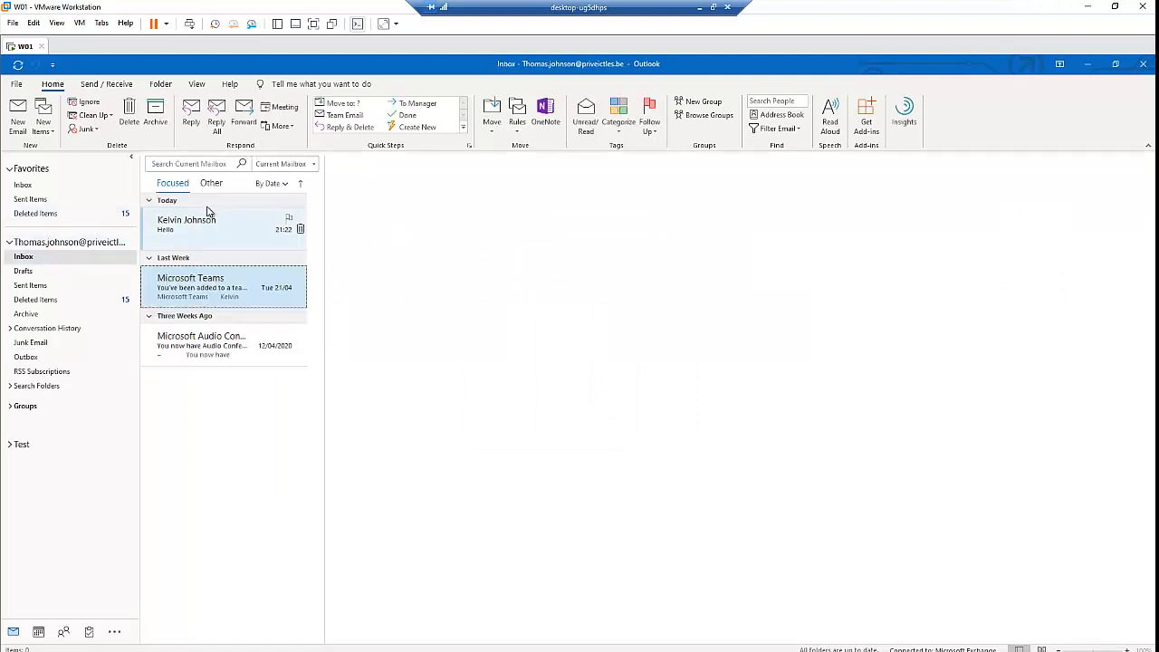
# Step: Remove the hotmail address from the Blocked Senders list, leaving it empty
pyautogui.click(83, 128)
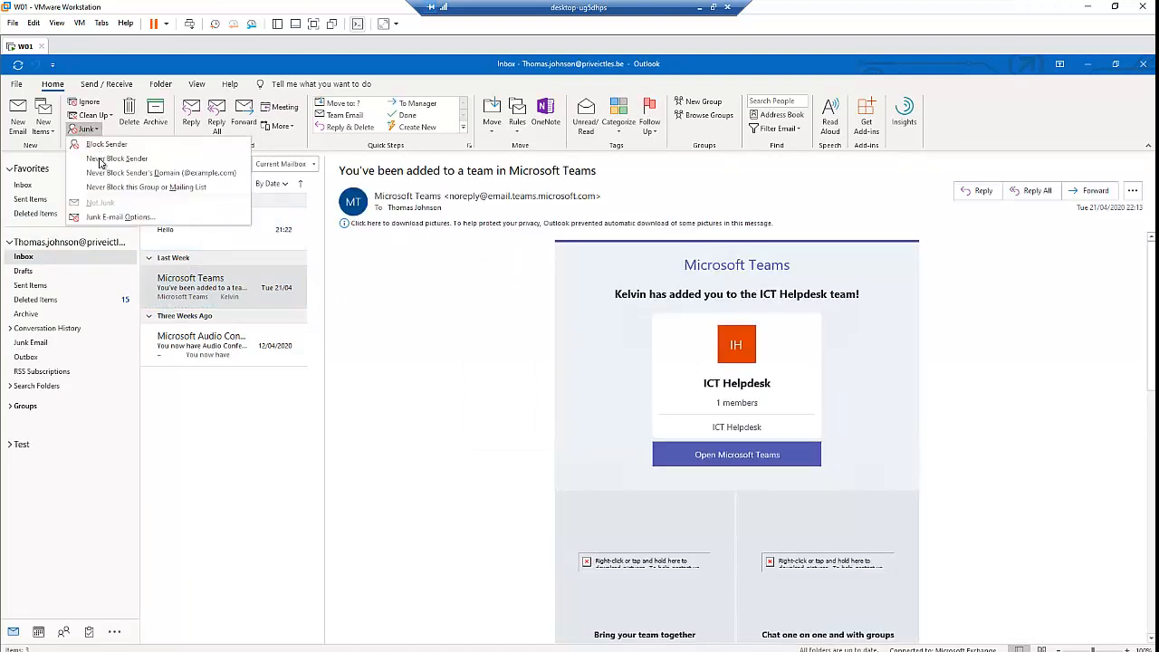
pyautogui.click(120, 217)
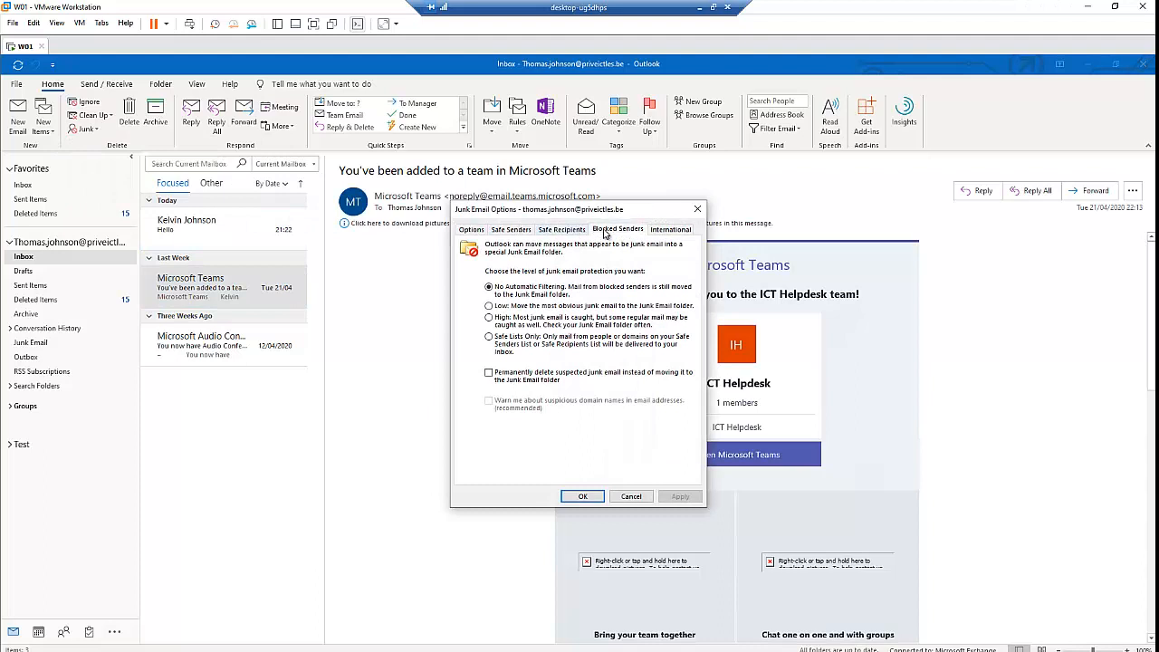
pyautogui.click(618, 228)
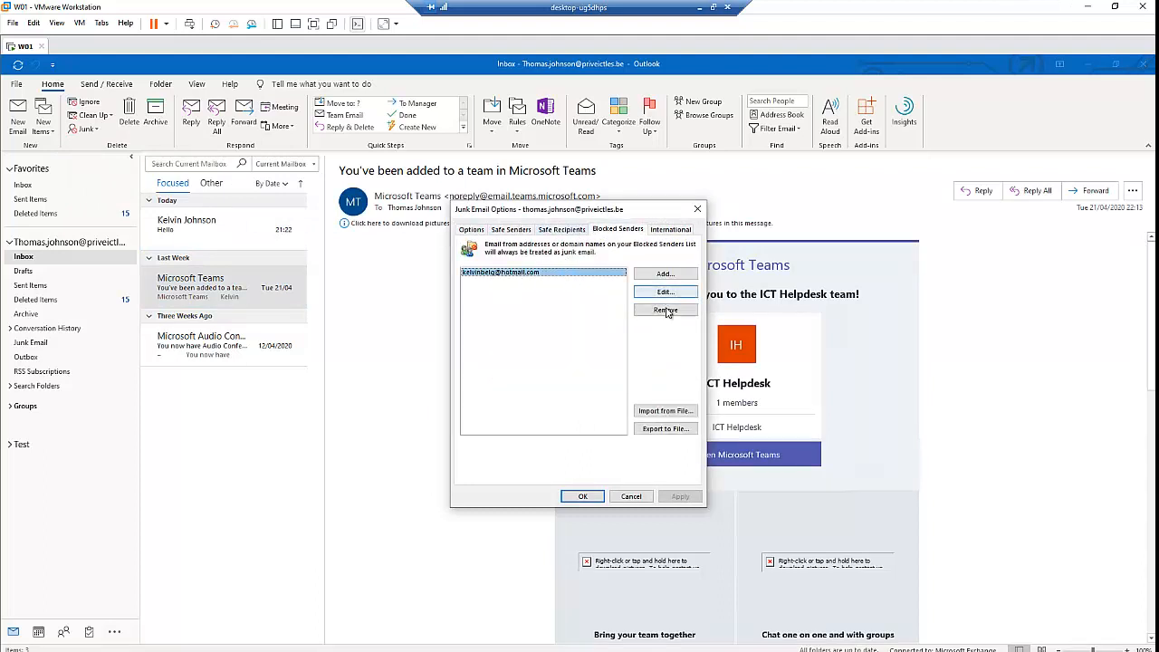
pyautogui.click(665, 310)
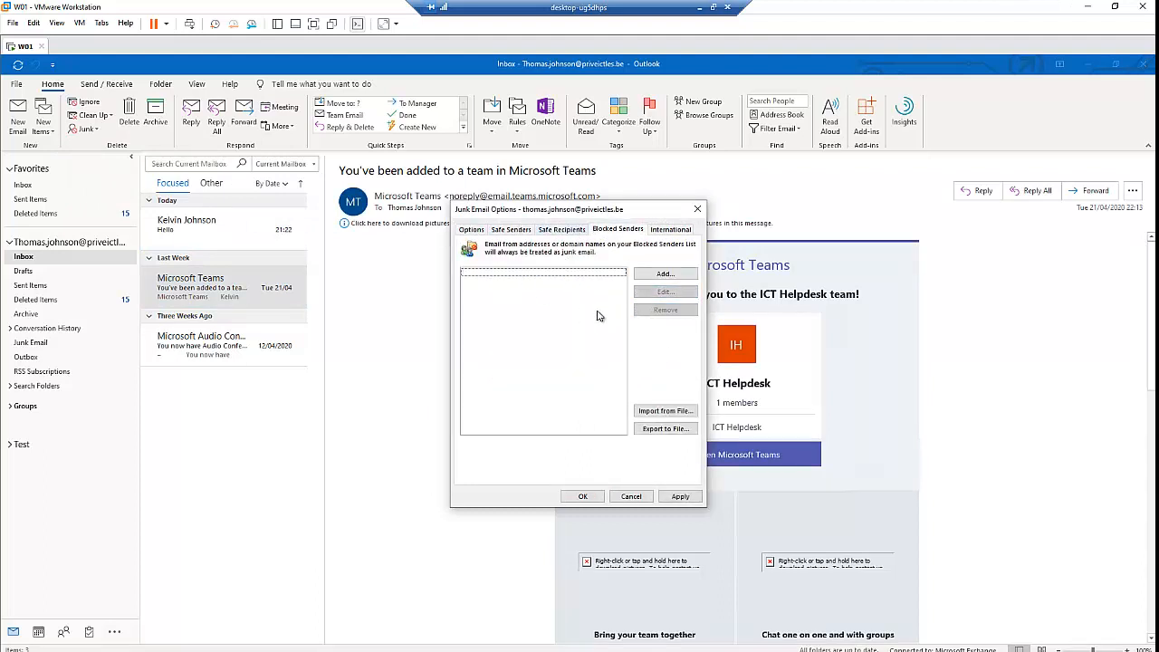
pyautogui.moveTo(661, 449)
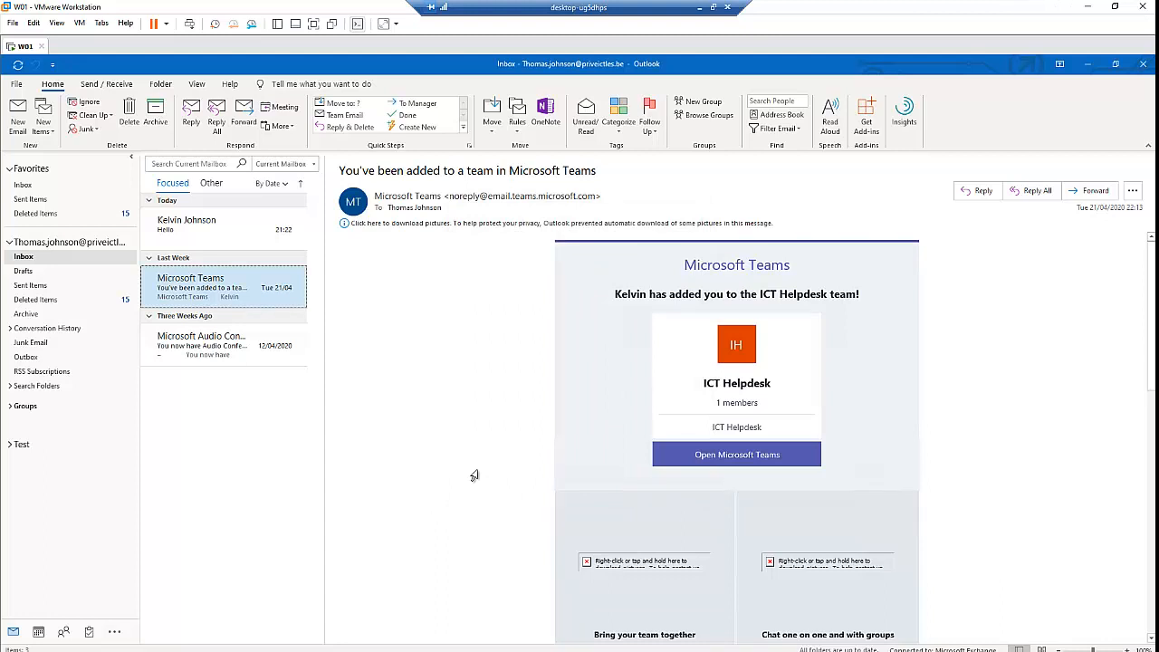
pyautogui.moveTo(69, 283)
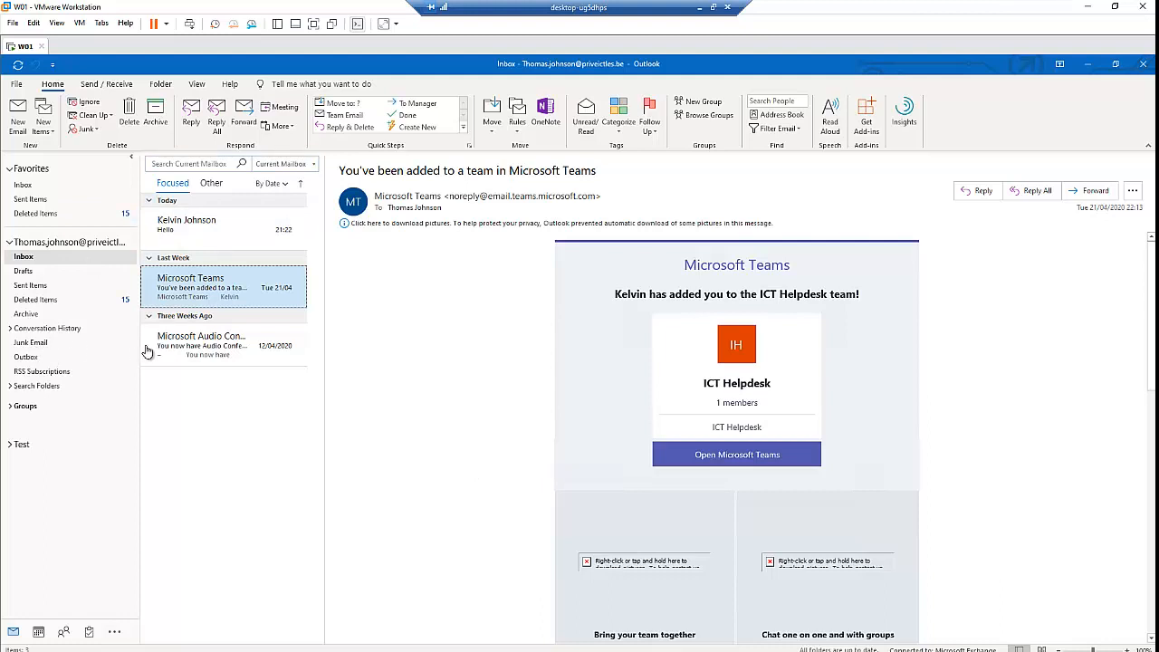
pyautogui.moveTo(208, 347)
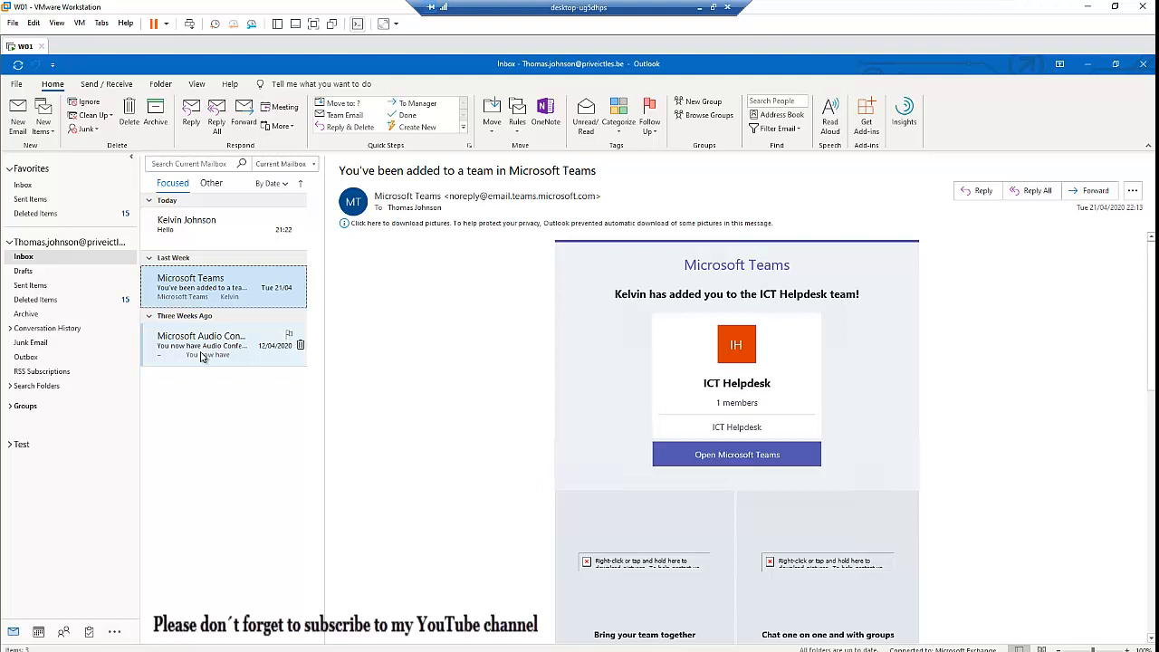
pyautogui.moveTo(312, 431)
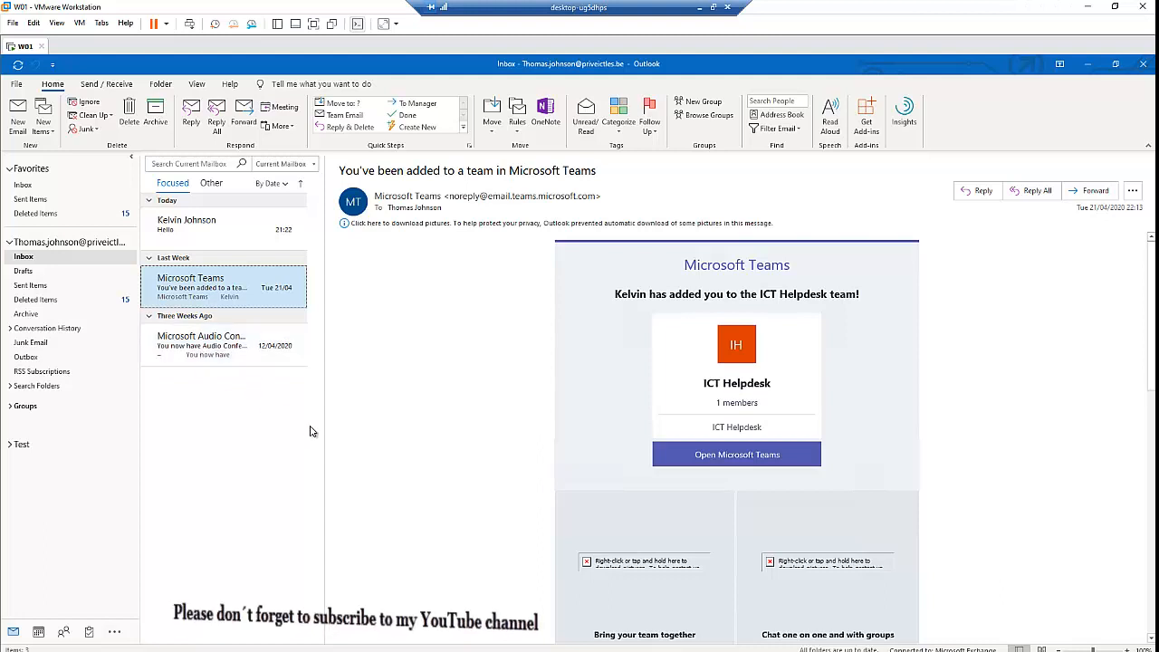